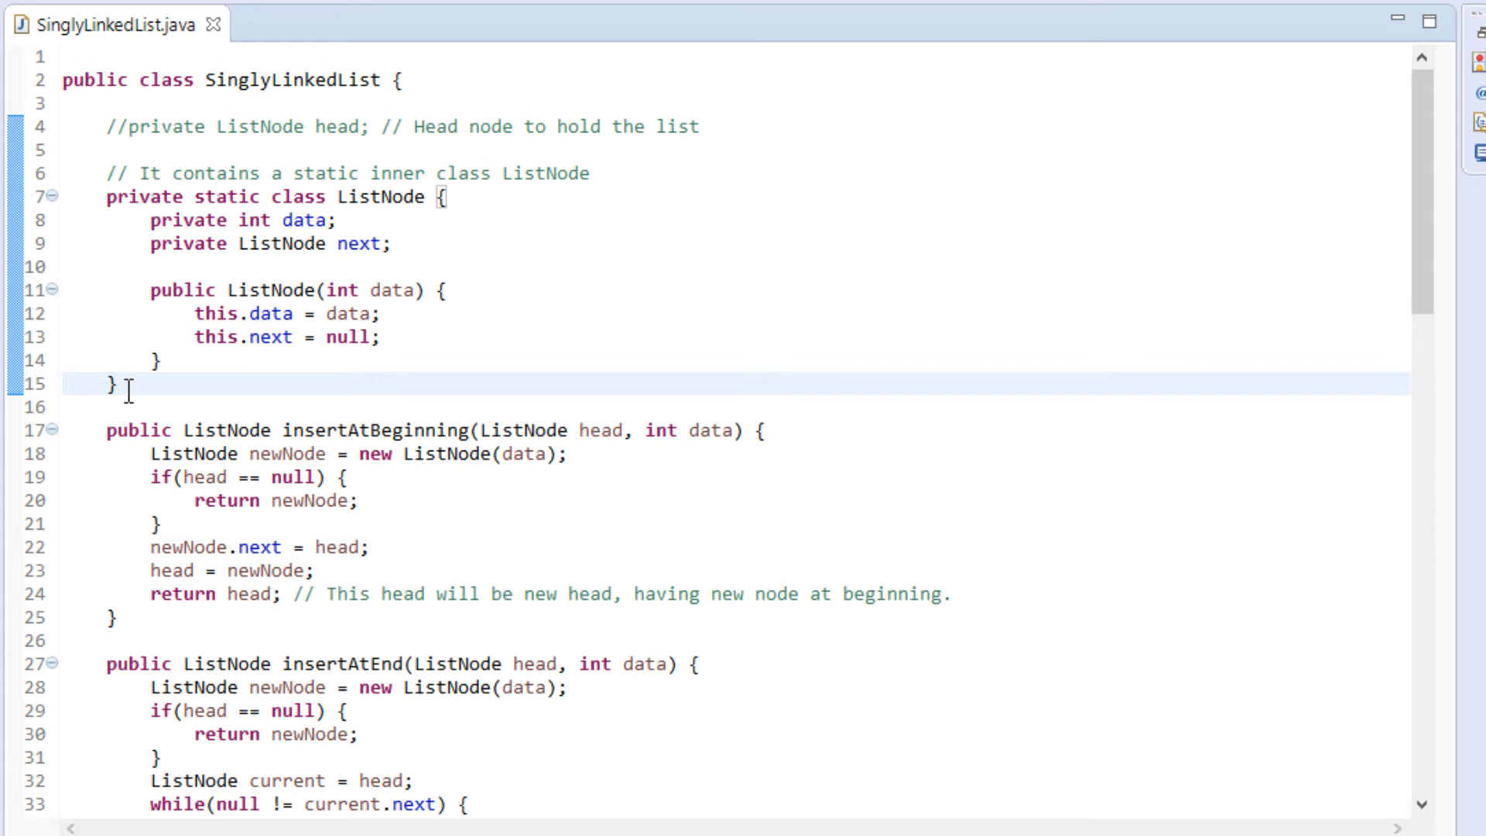
Write the header 'public void insertAfter(){' below the ListNode class.
type("p")
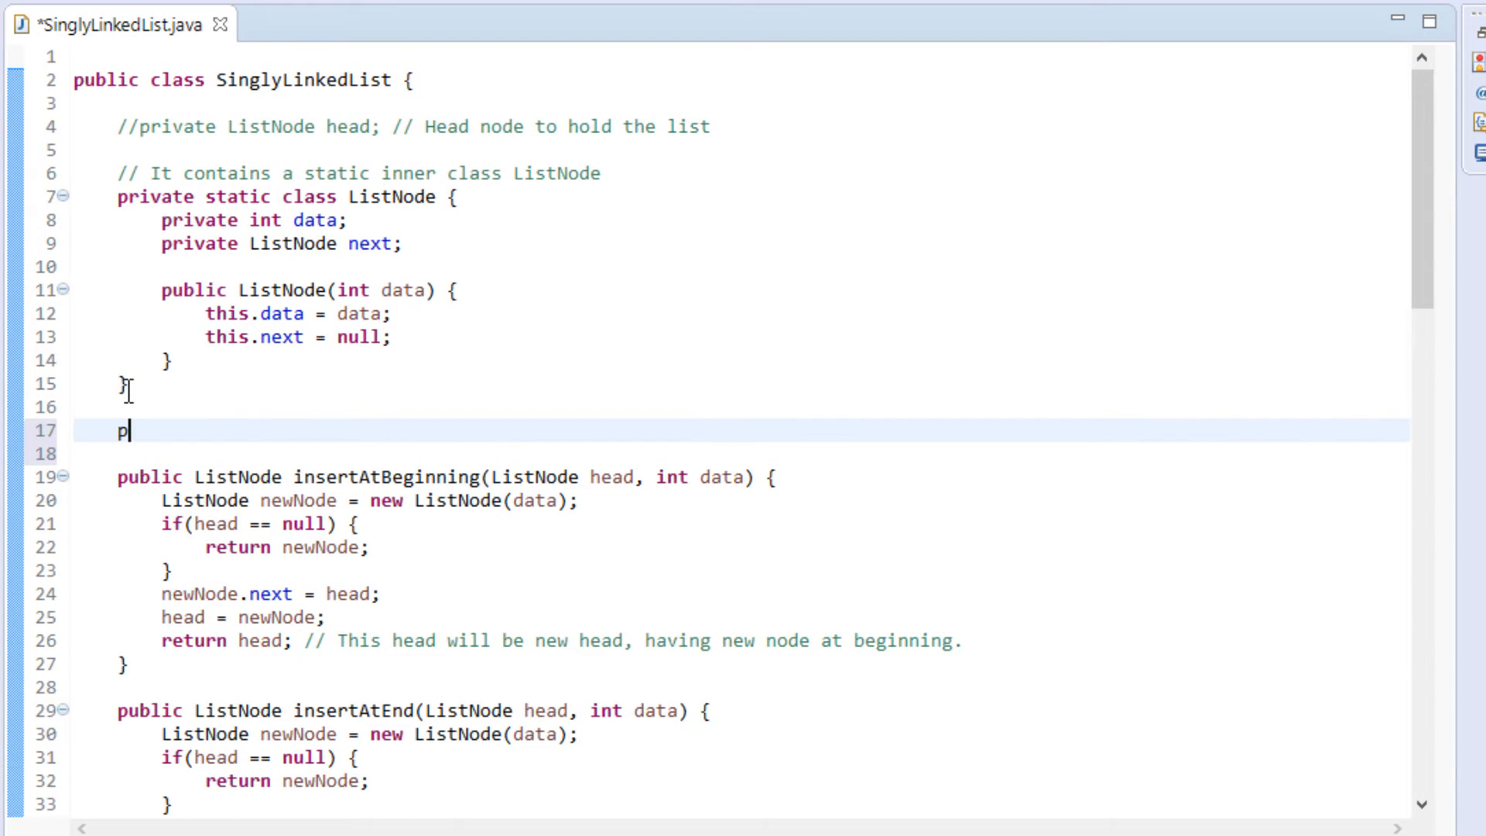
type("ublic vo")
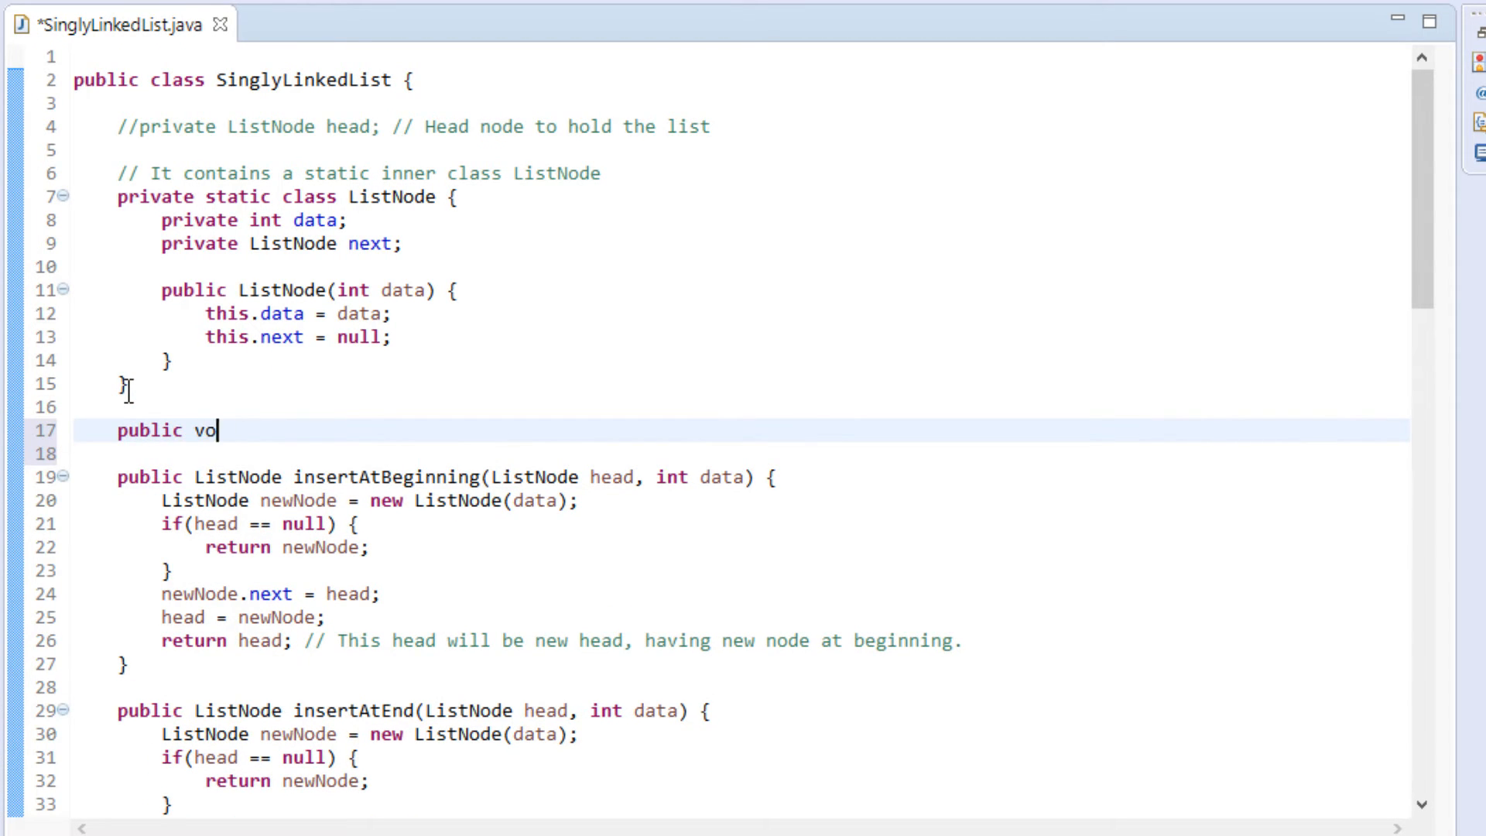
type("id i")
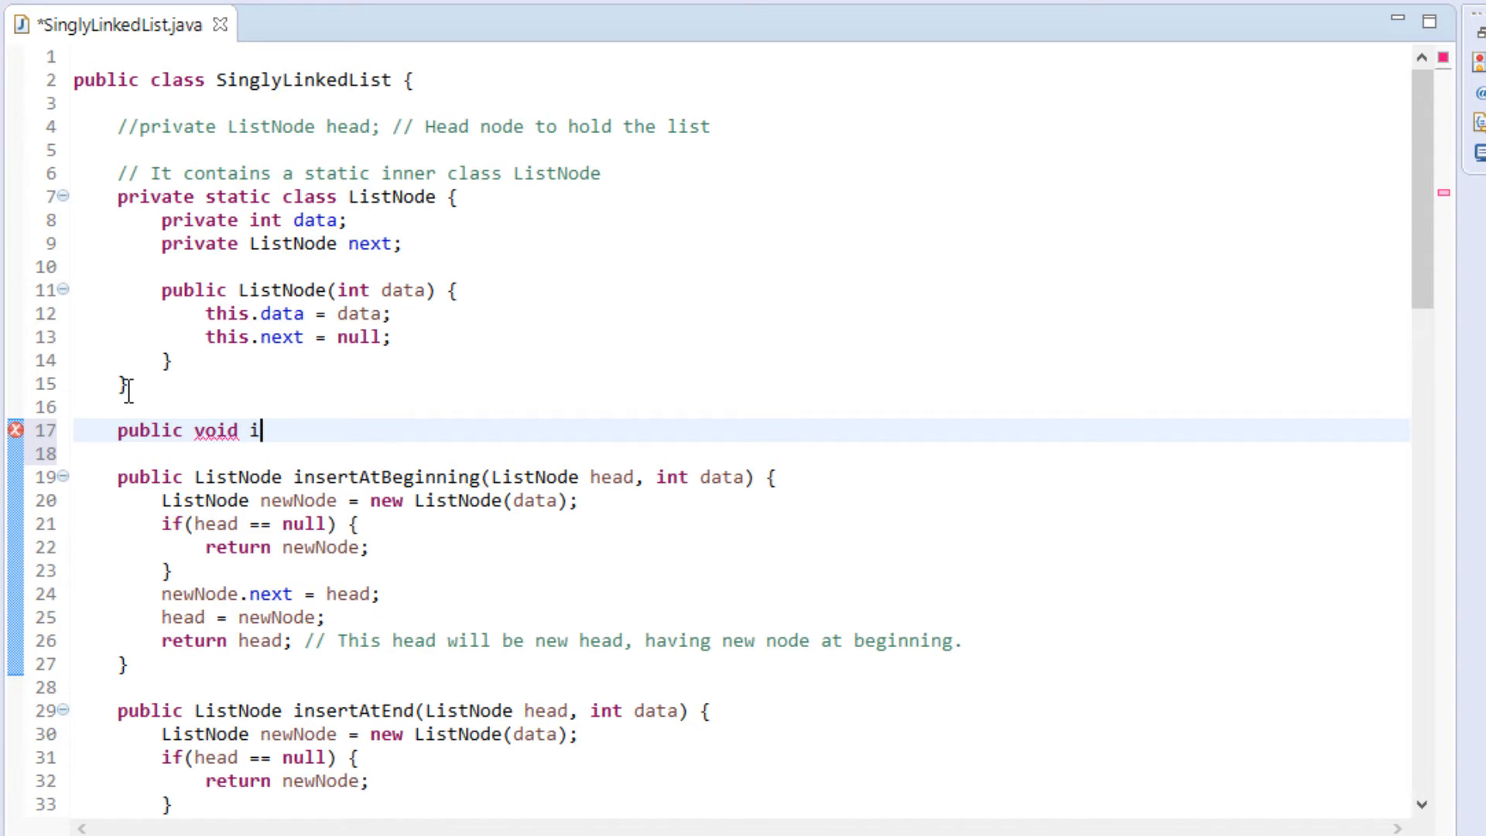
type("nsertAf")
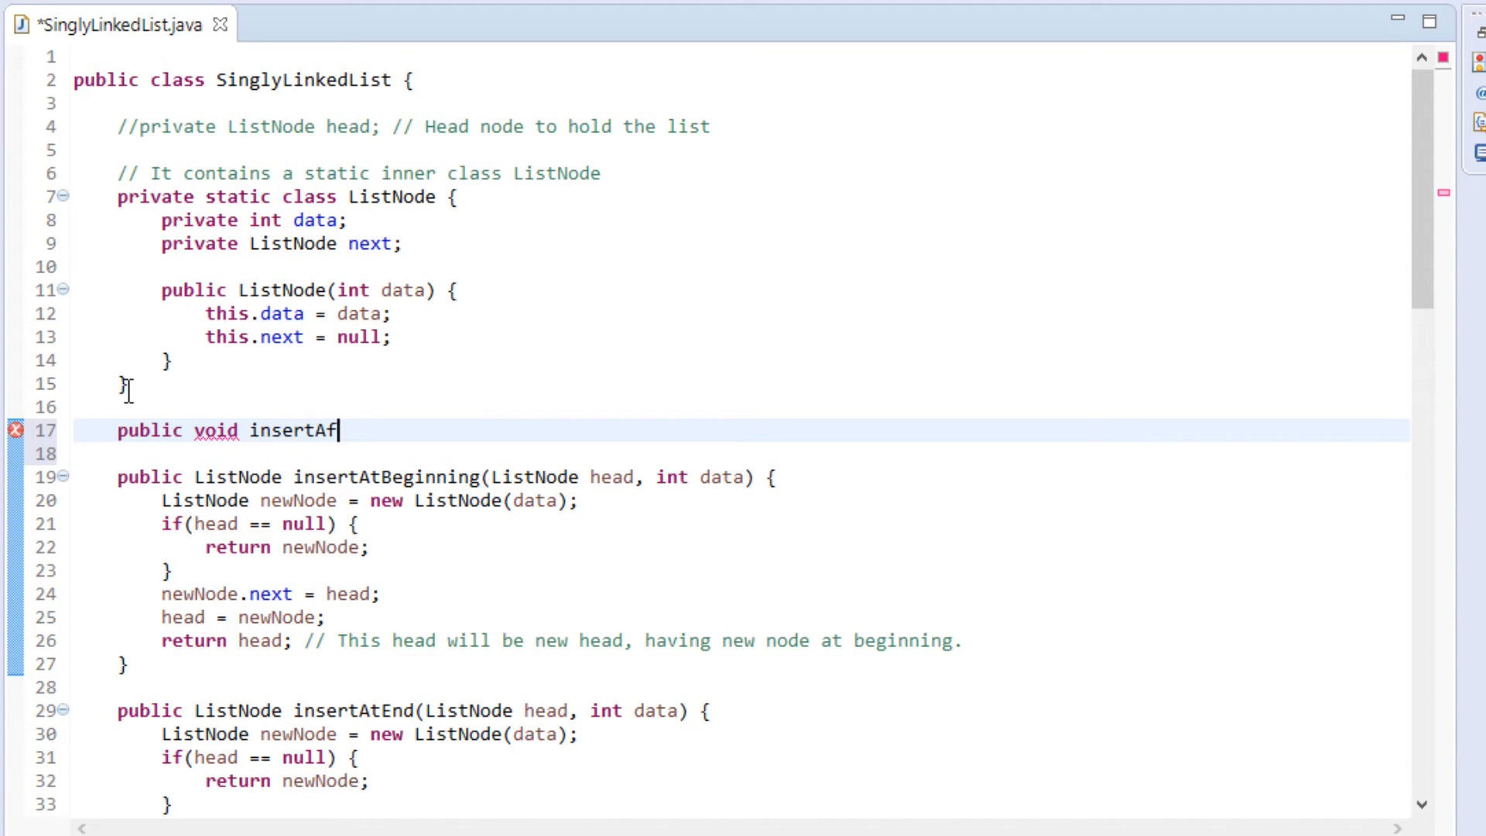
type("ter(){")
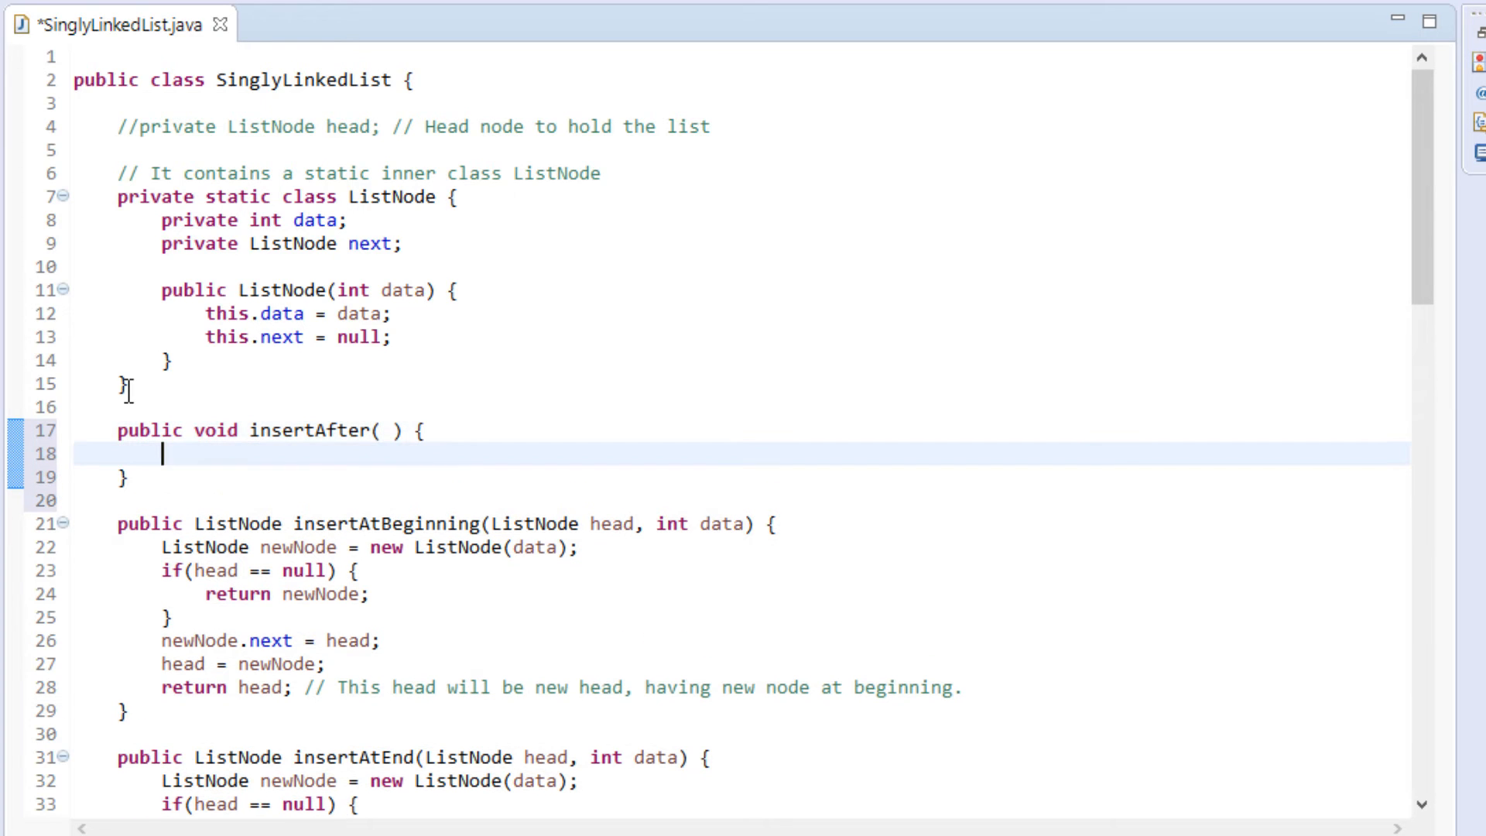
Add the parameters 'ListNode previous, int data' and start an if block in the body.
left_click(385, 430)
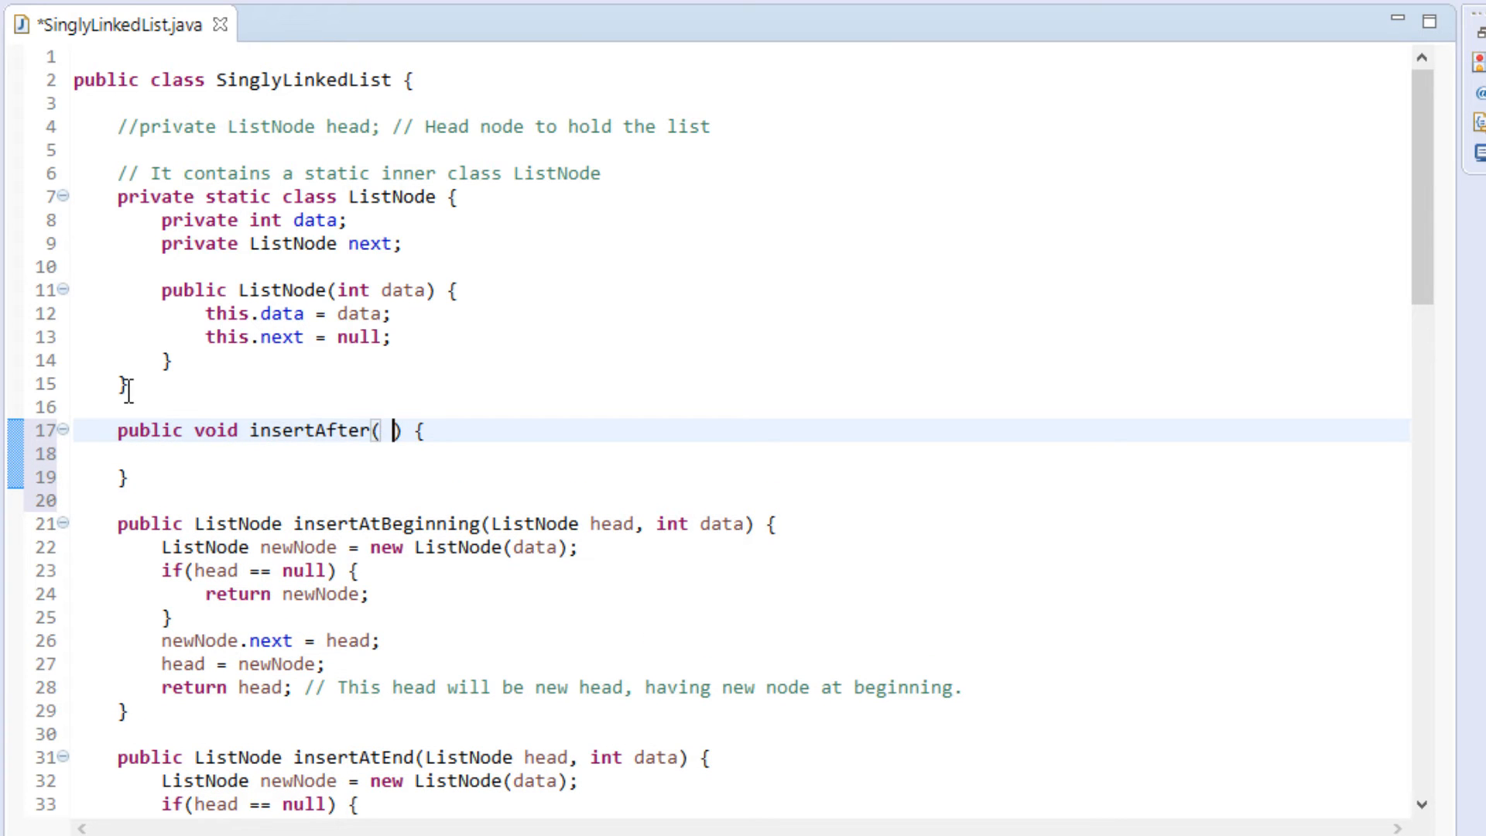
type("ListNode previous, i")
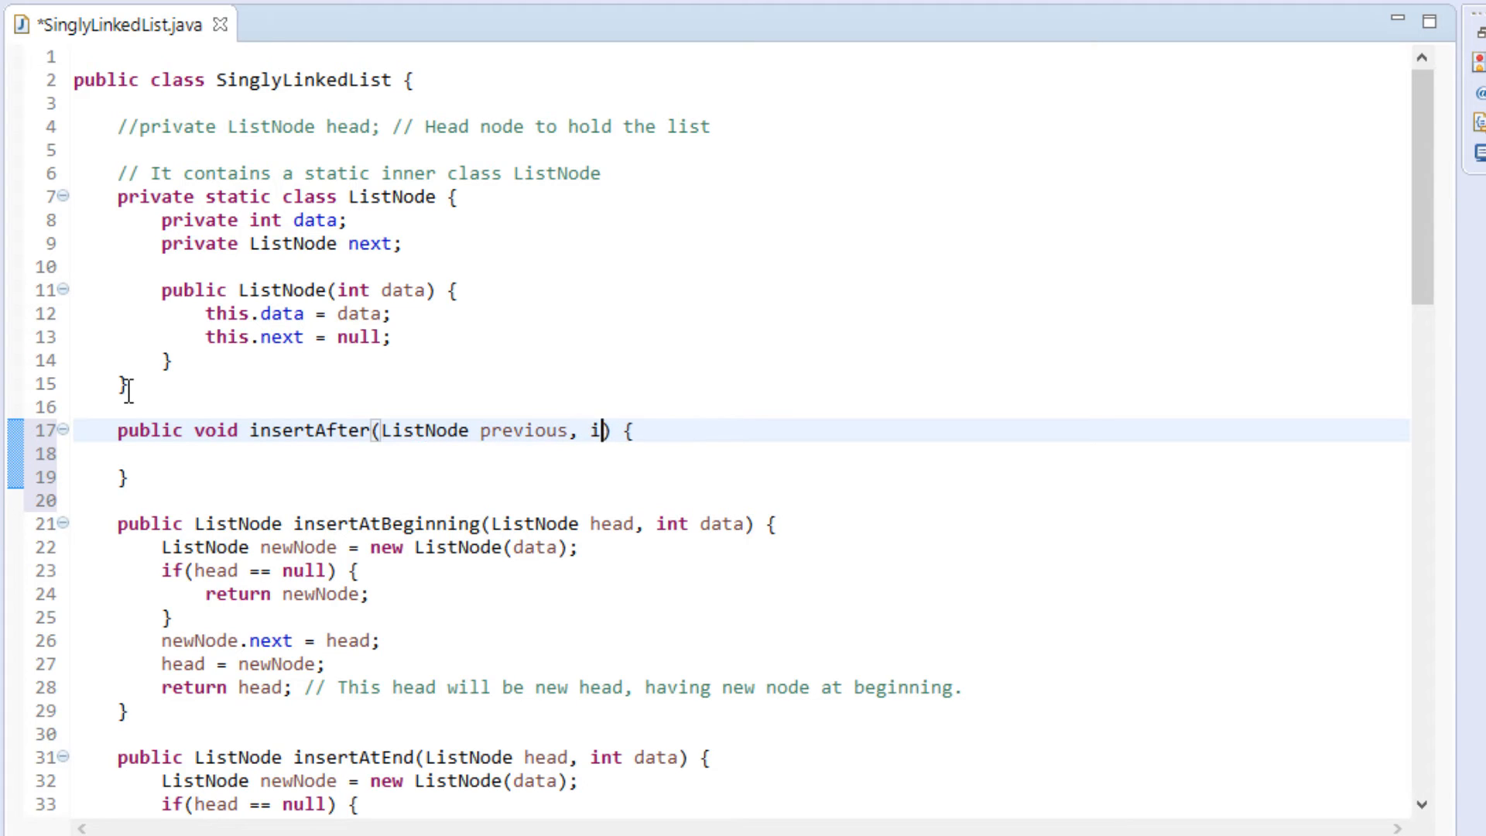
type("nt data")
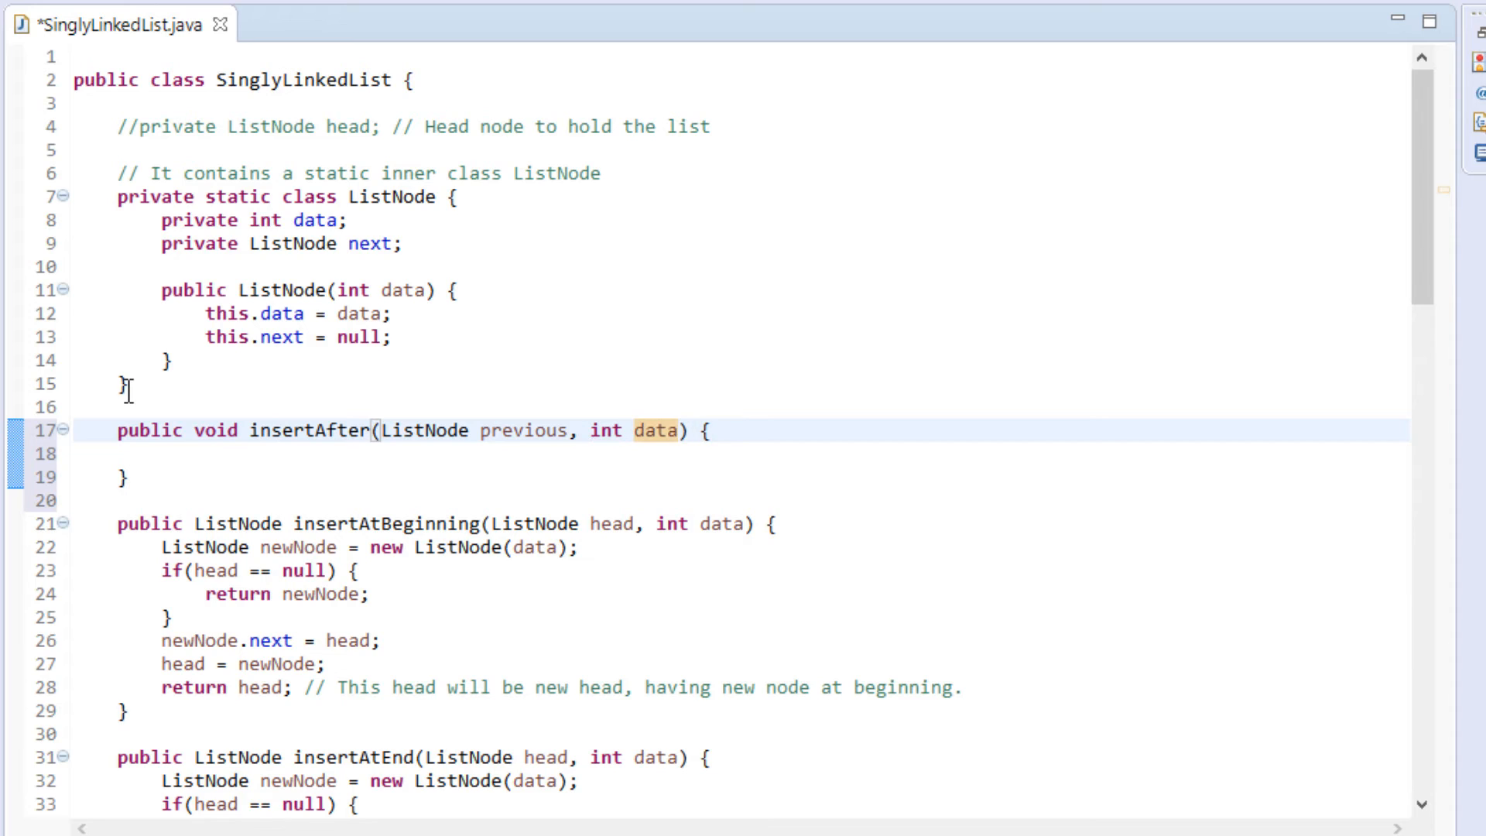
left_click(161, 454)
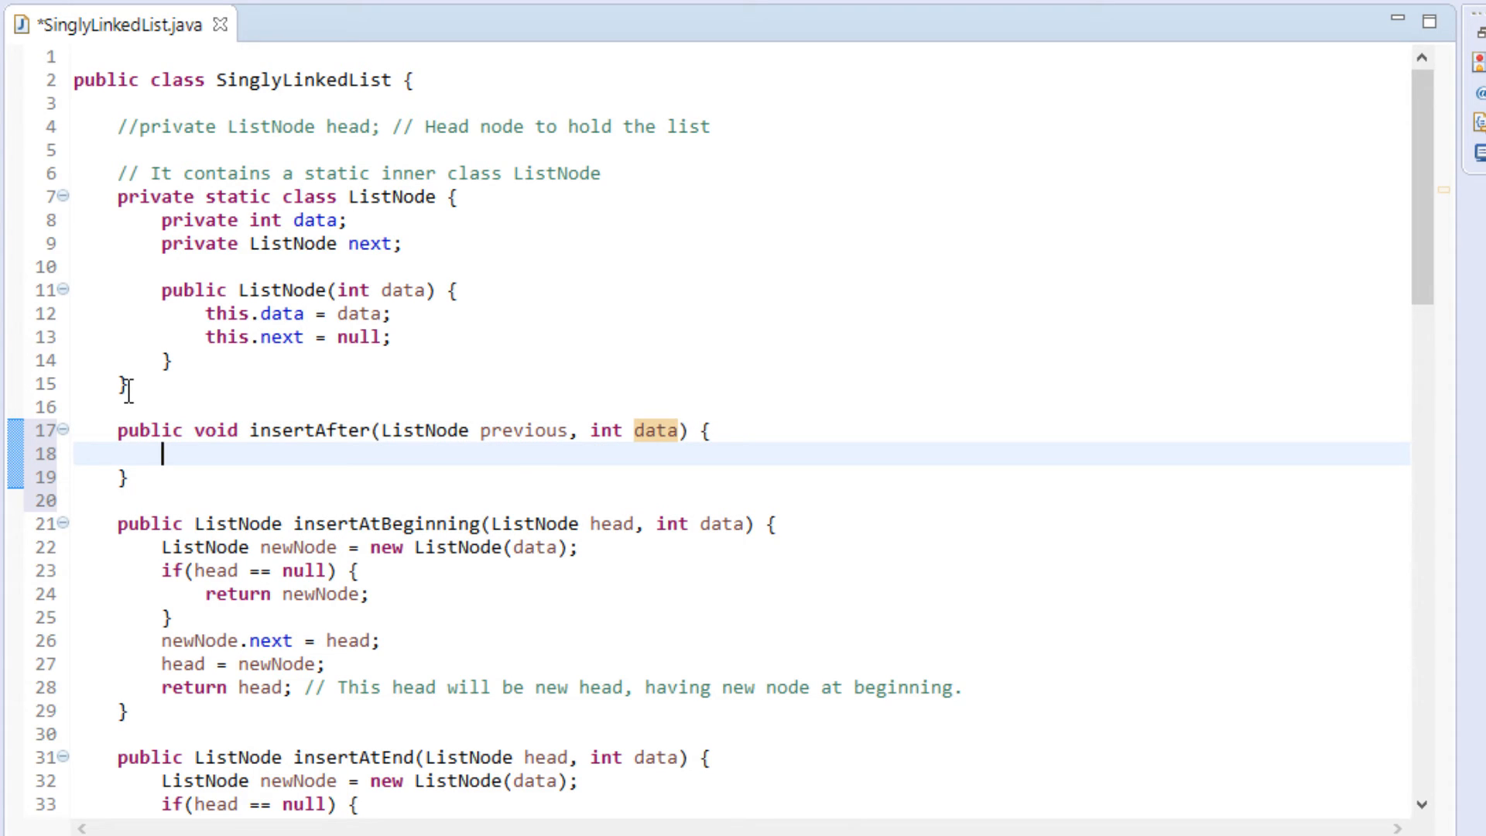
type("if() {")
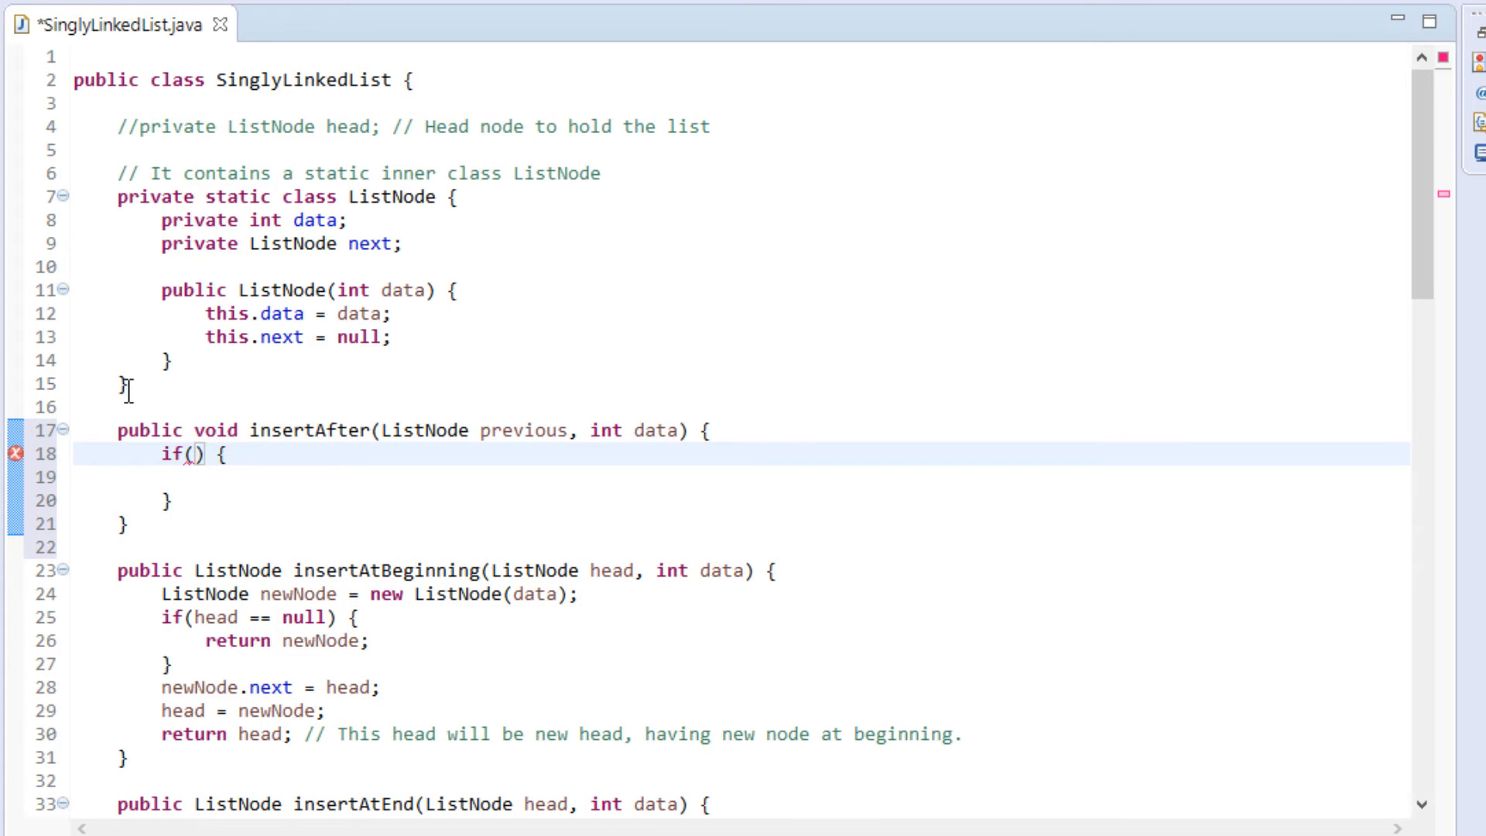
Make the if test 'previous == null' and begin a println with the message.
type("previous == n")
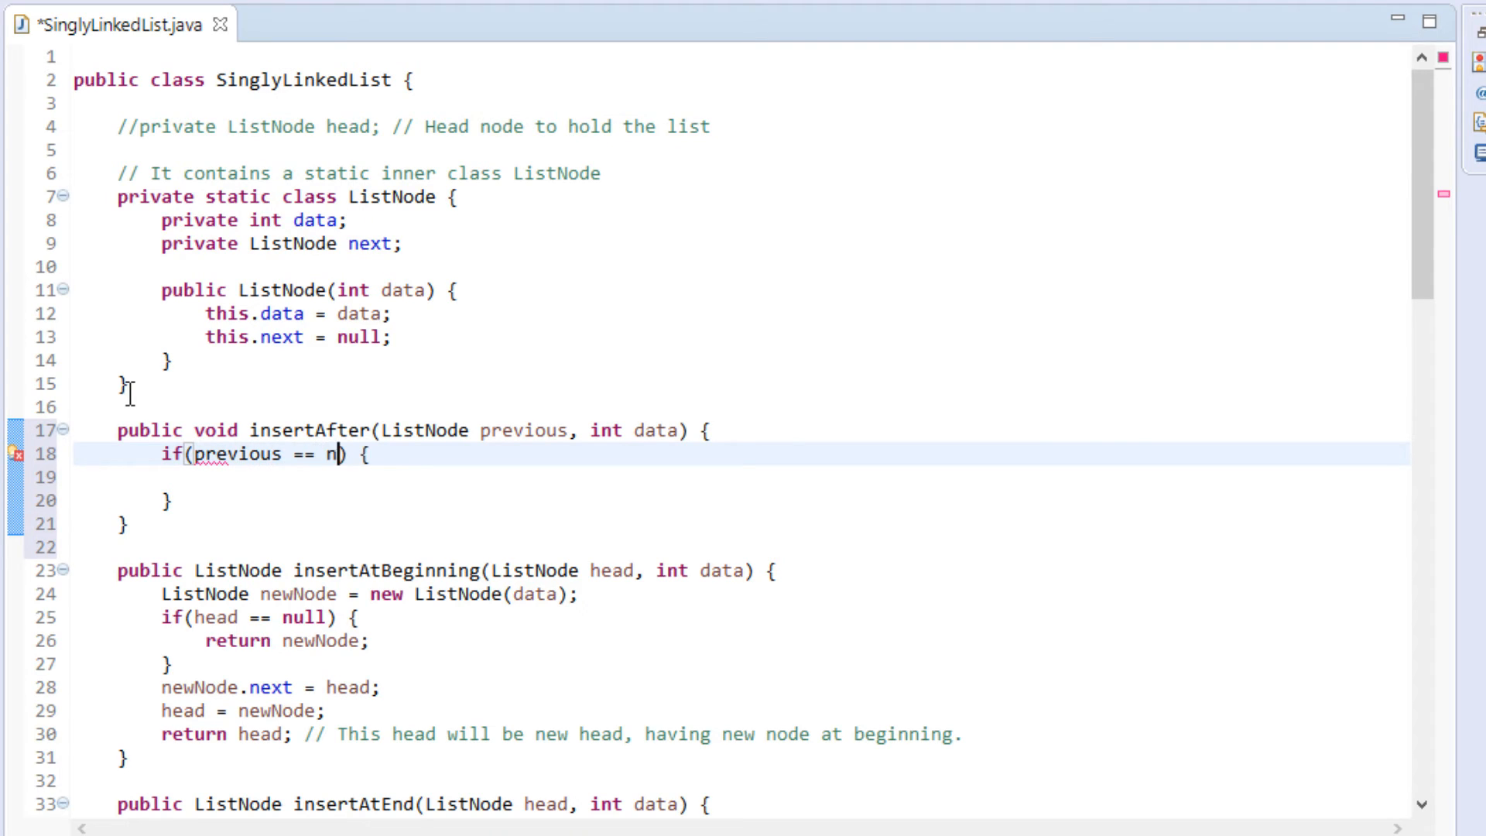
type("ull")
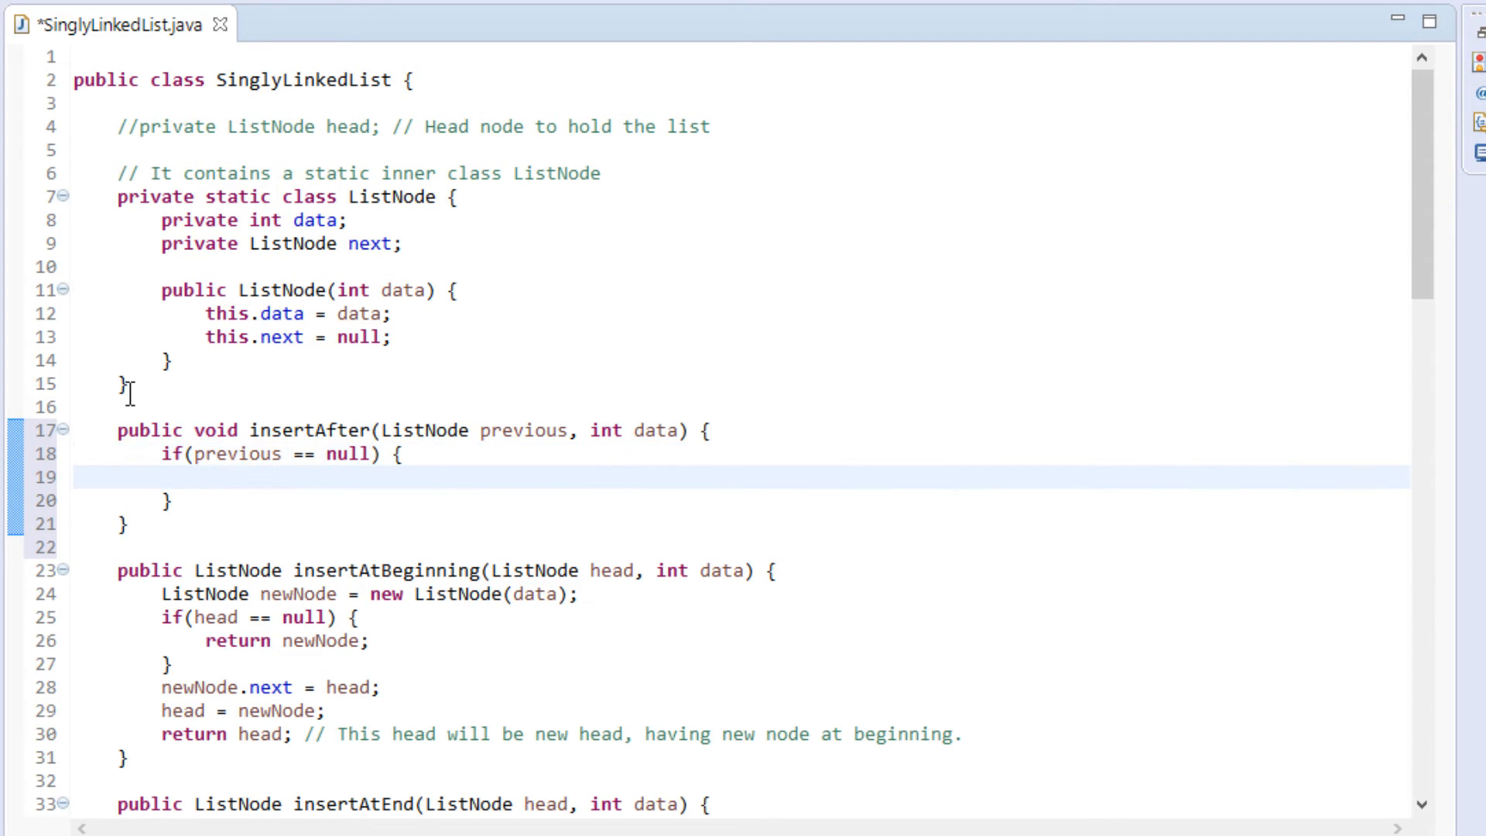
type("syso")
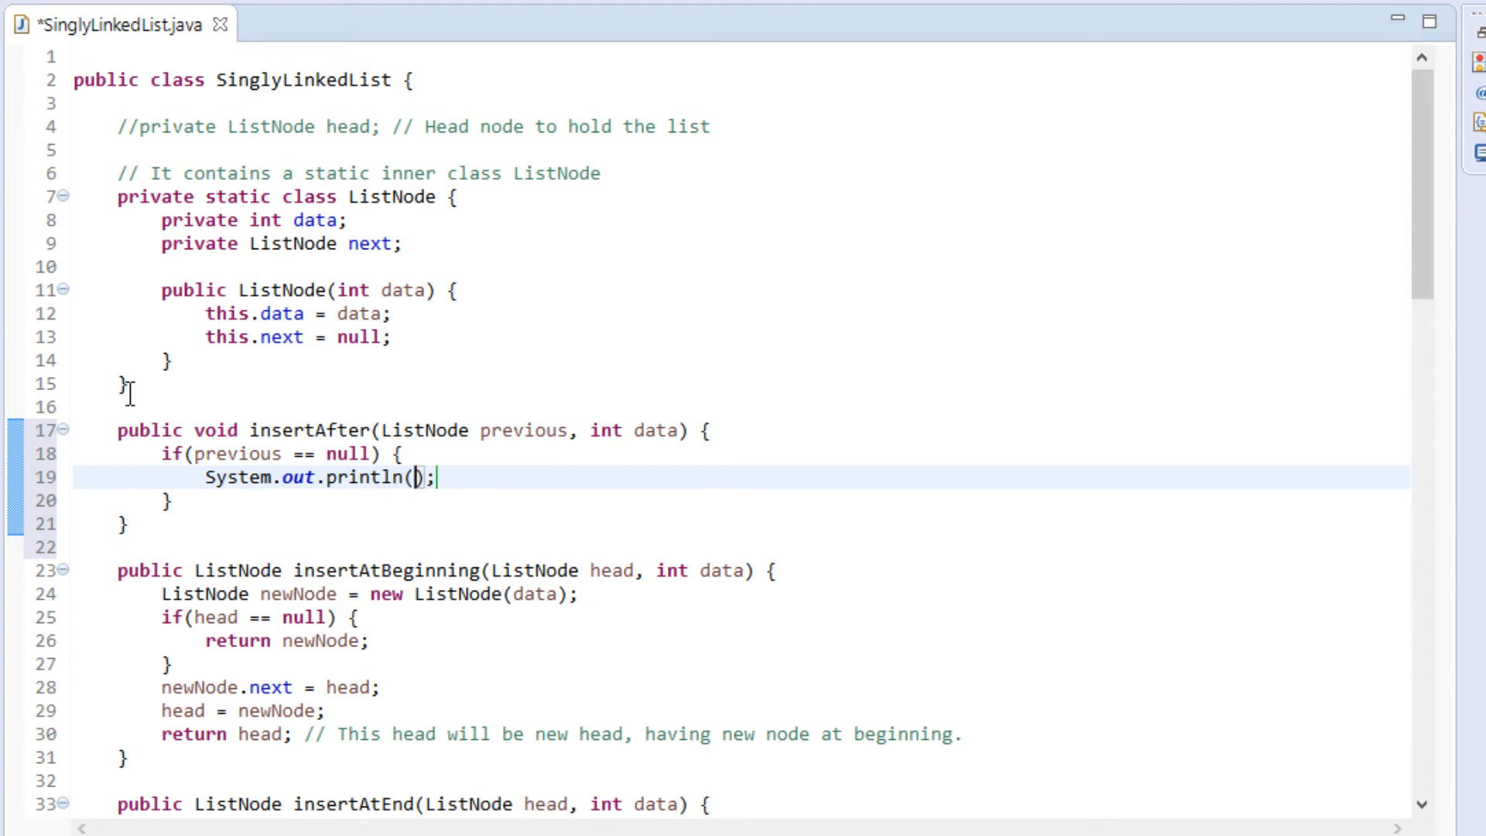
type("\"The \"")
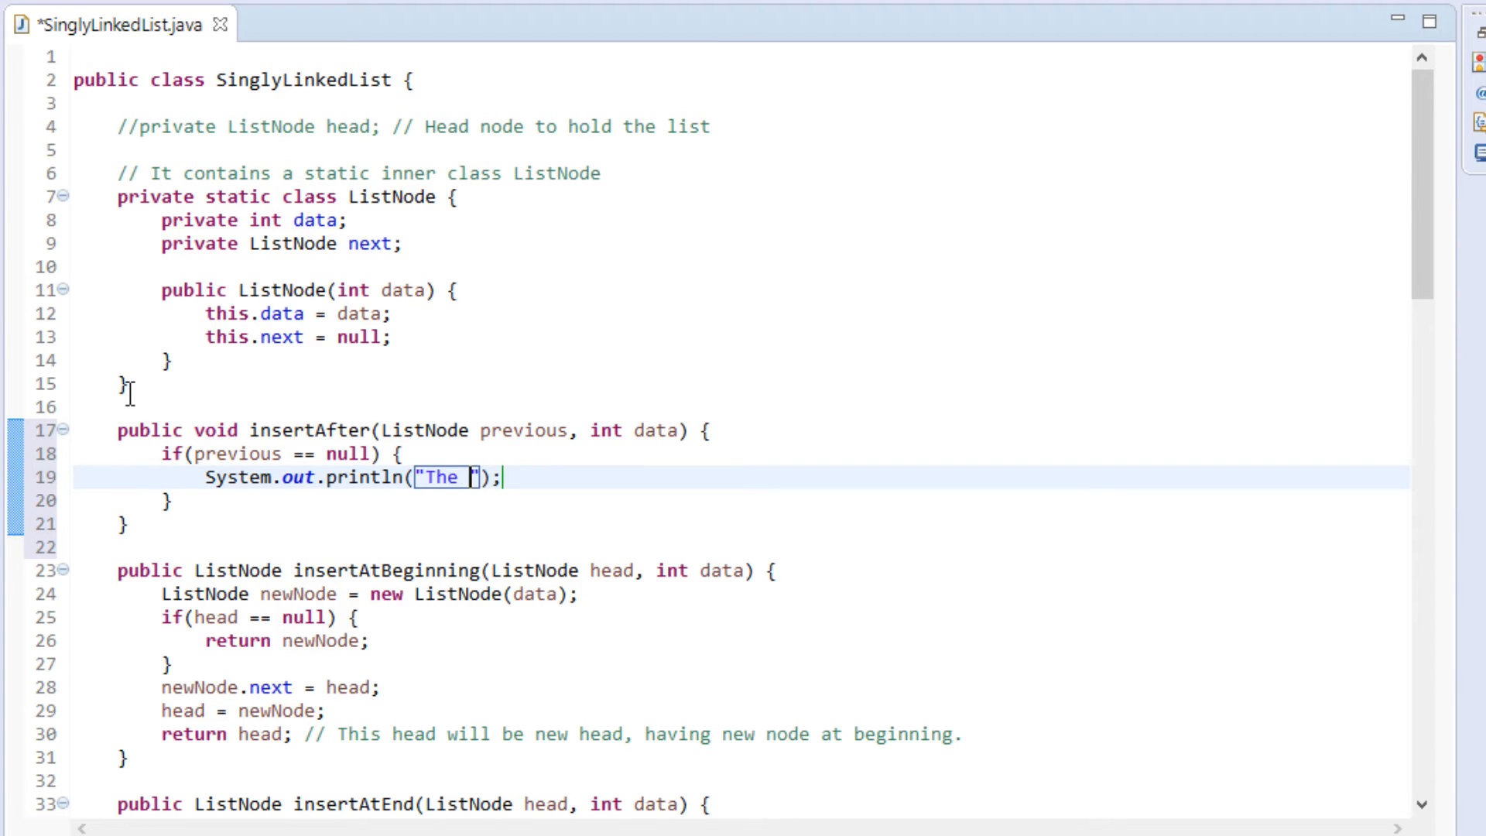
type("given pre")
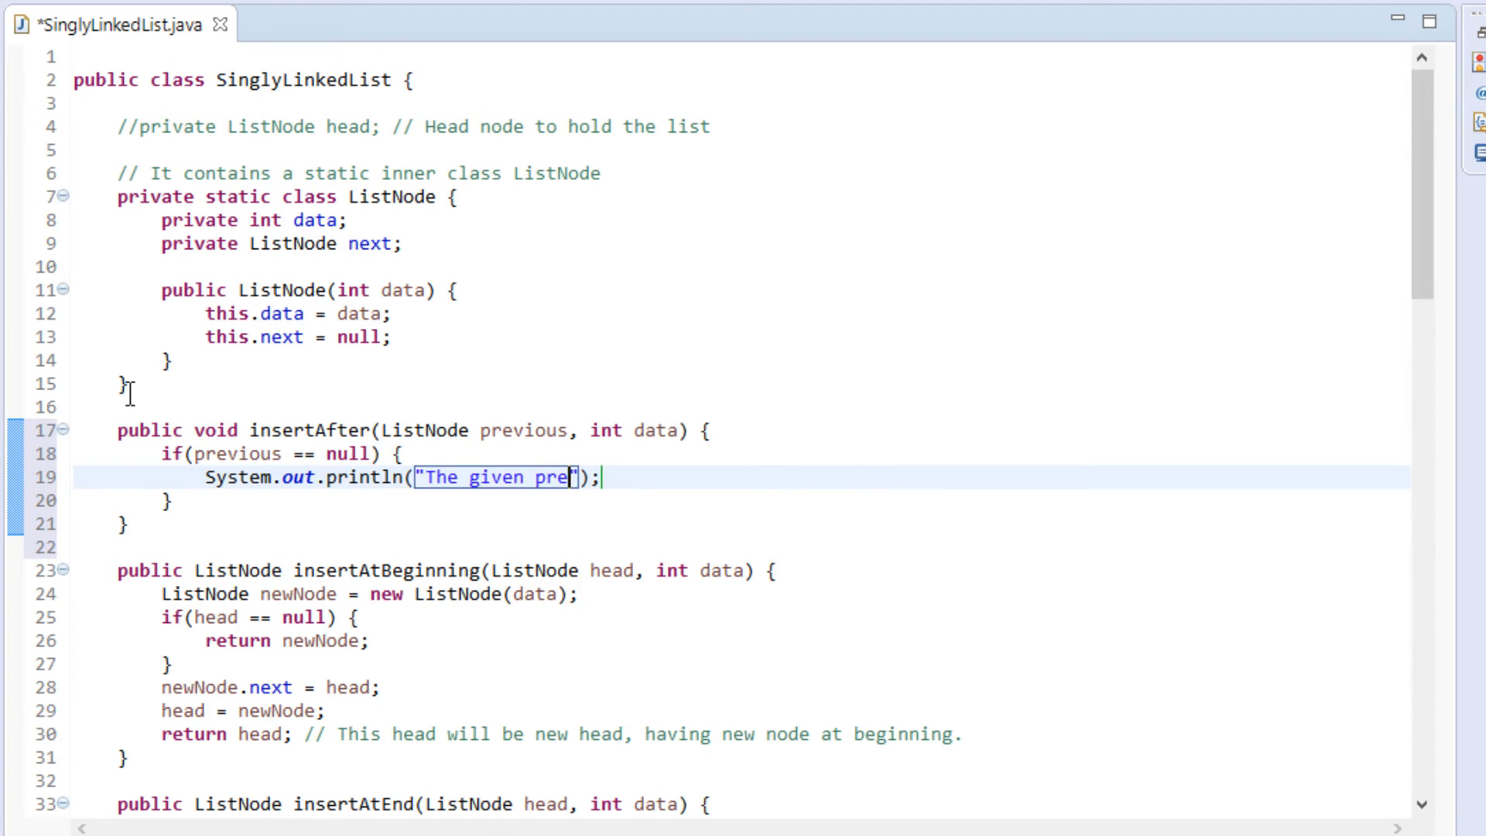
Finish the message 'The given previous node cannot be null.' and return early.
type("vious node")
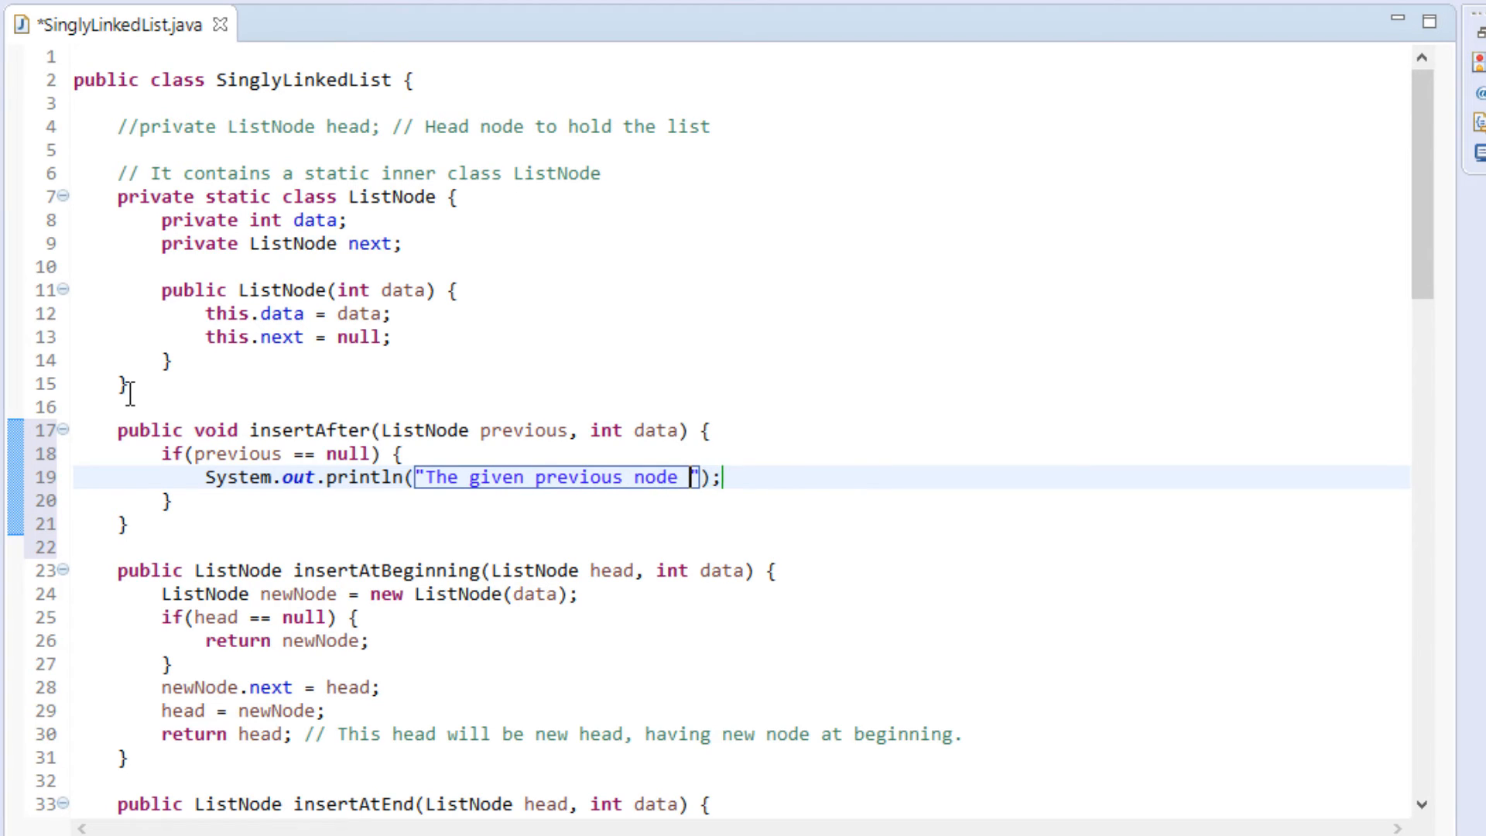
type("cannot")
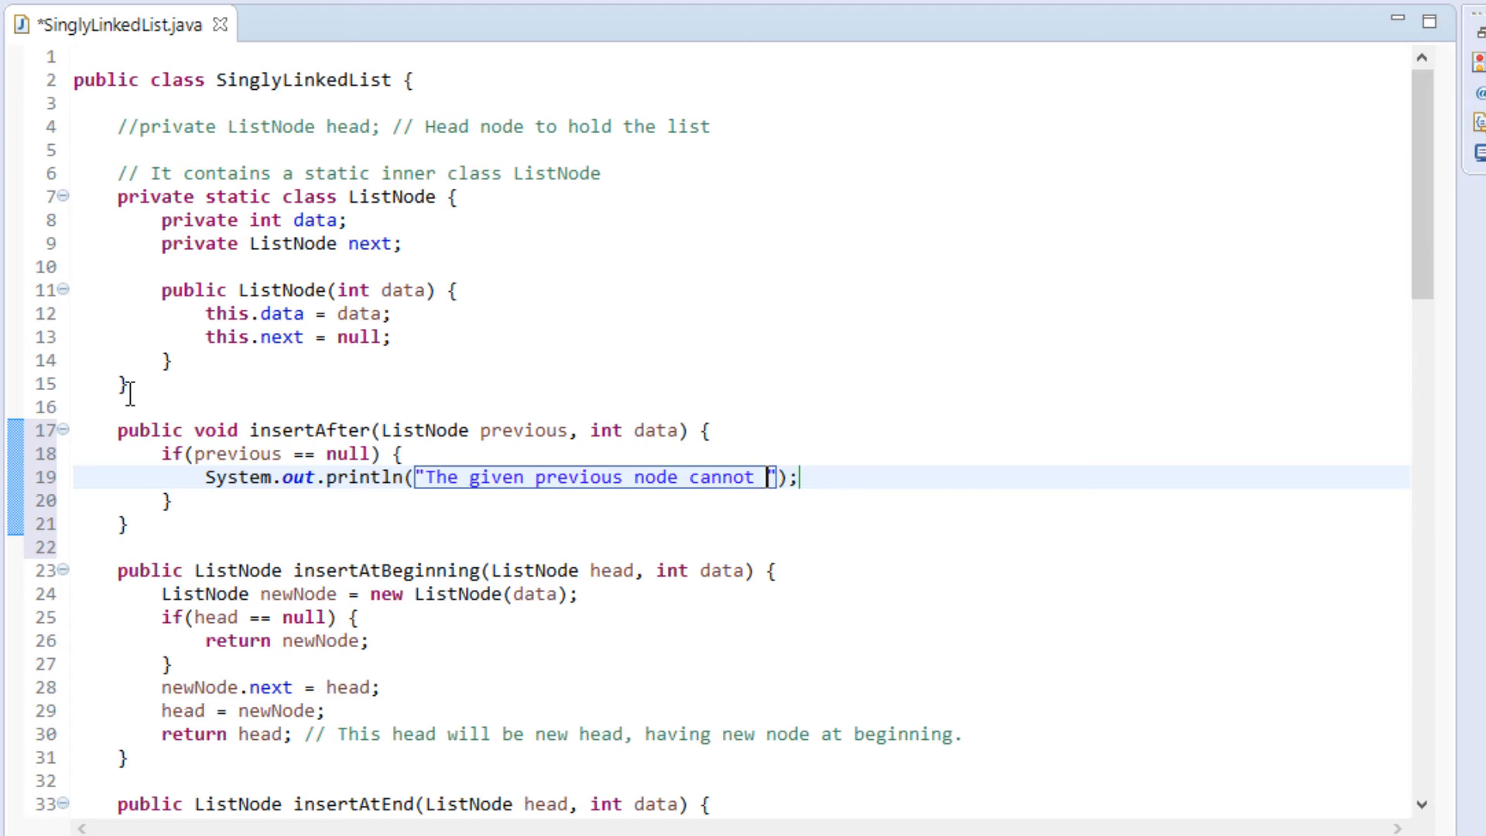
type("be null.")
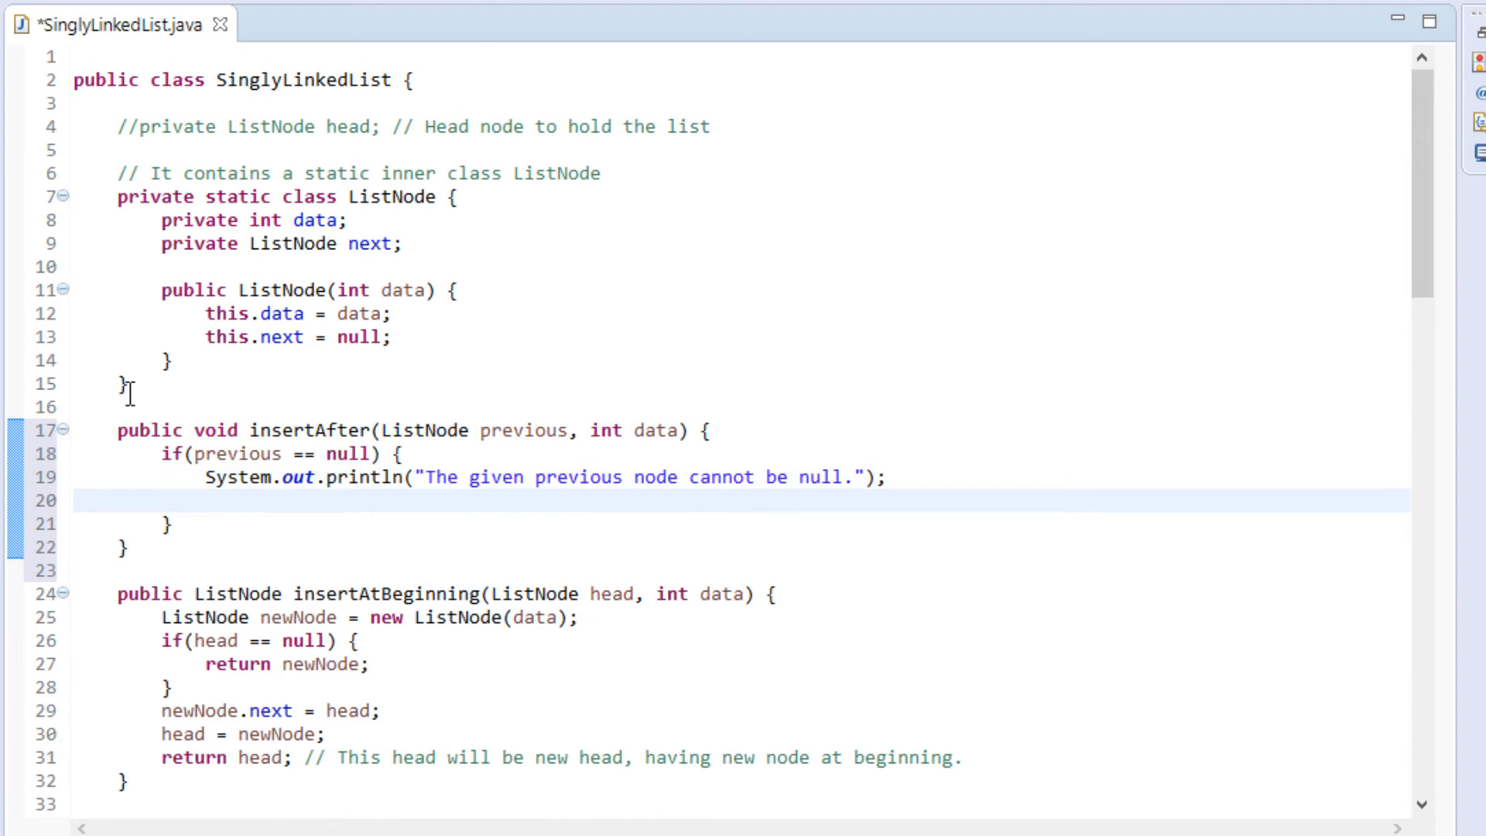
type("return;")
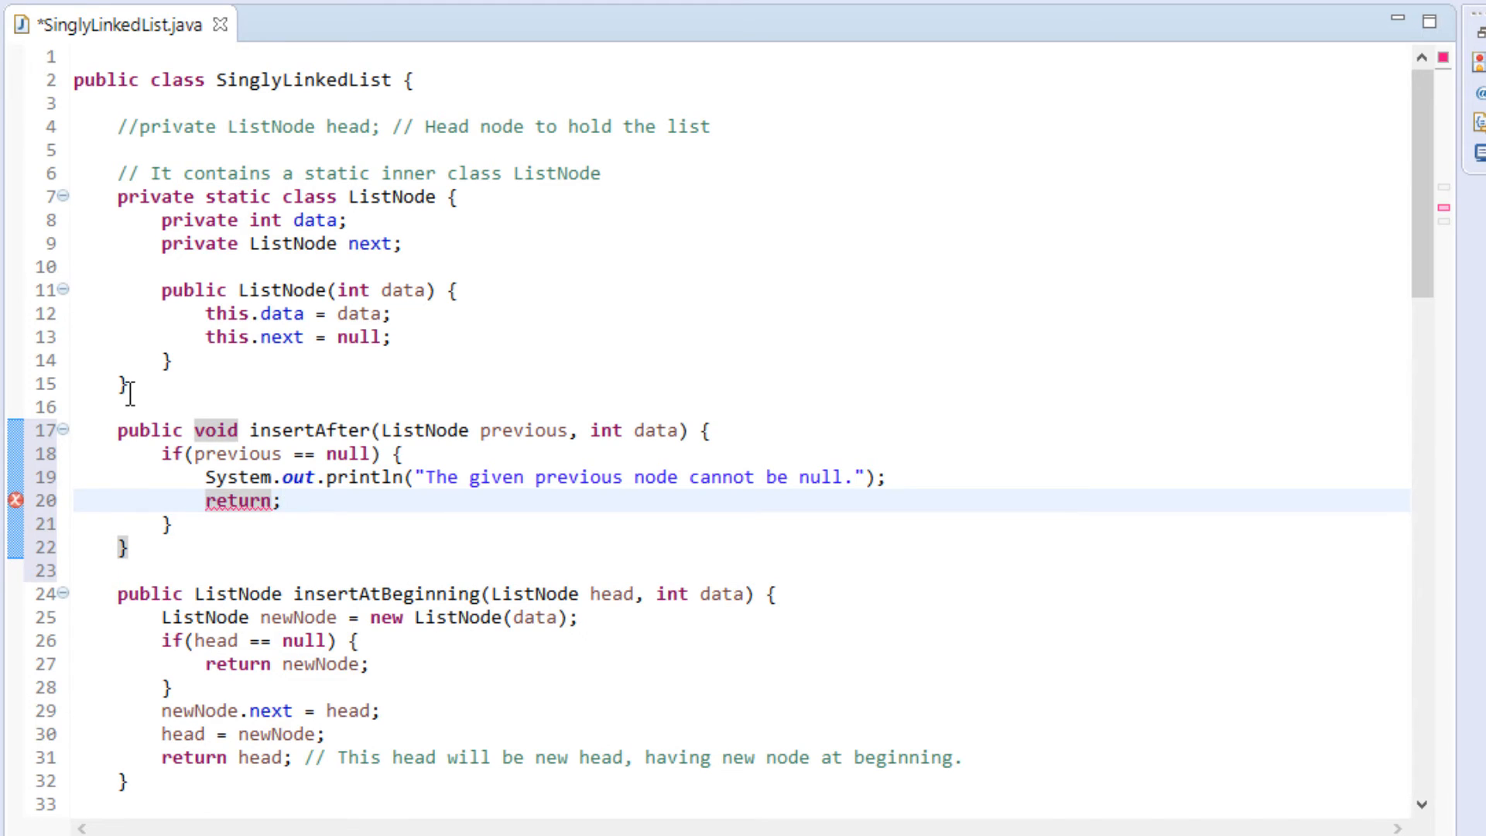
key("enter")
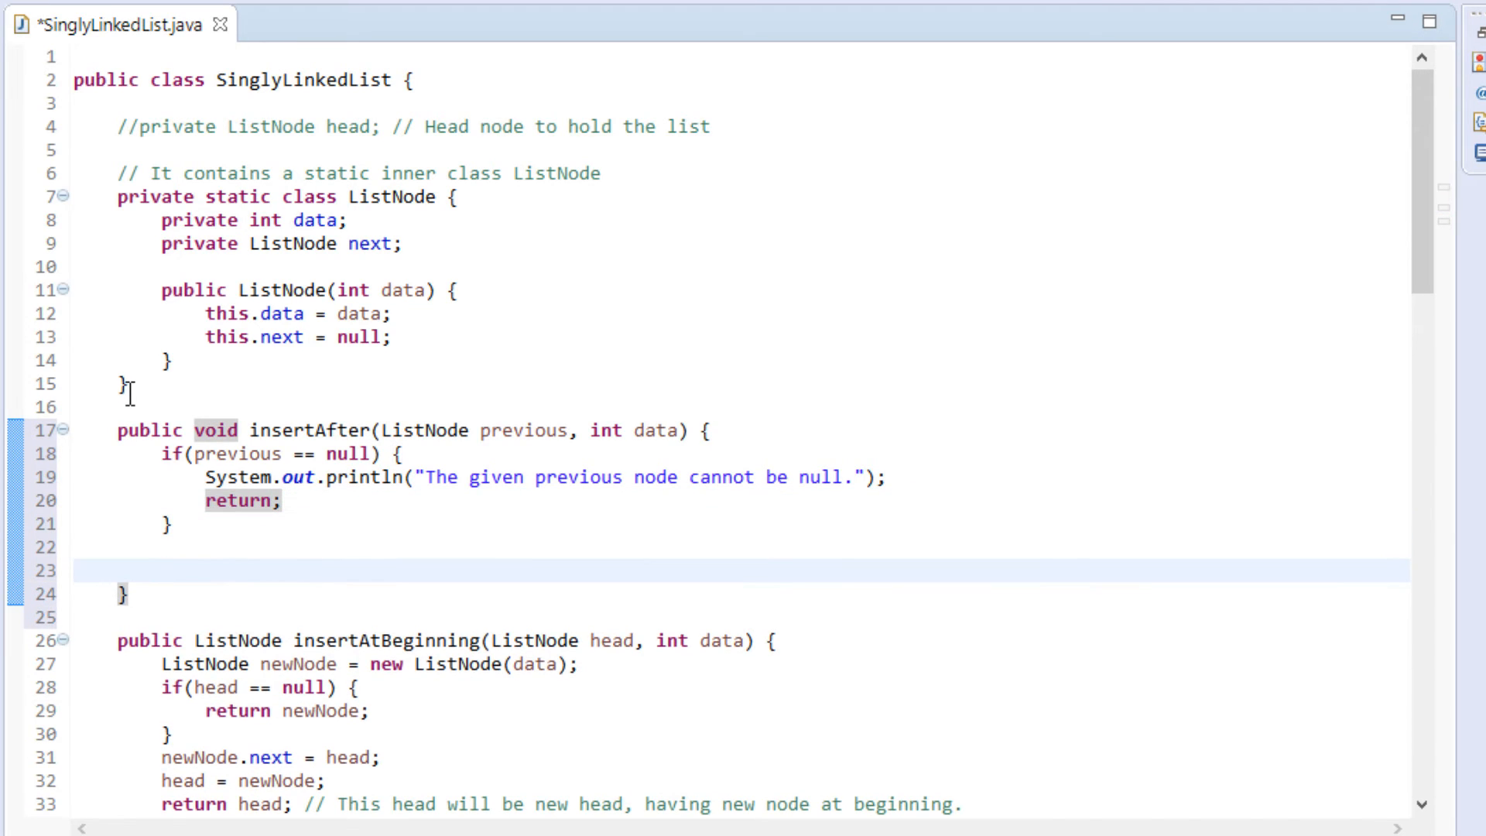
Add 'ListNode newNode = new ListNode(data);' after the null check.
type("ListNode ne")
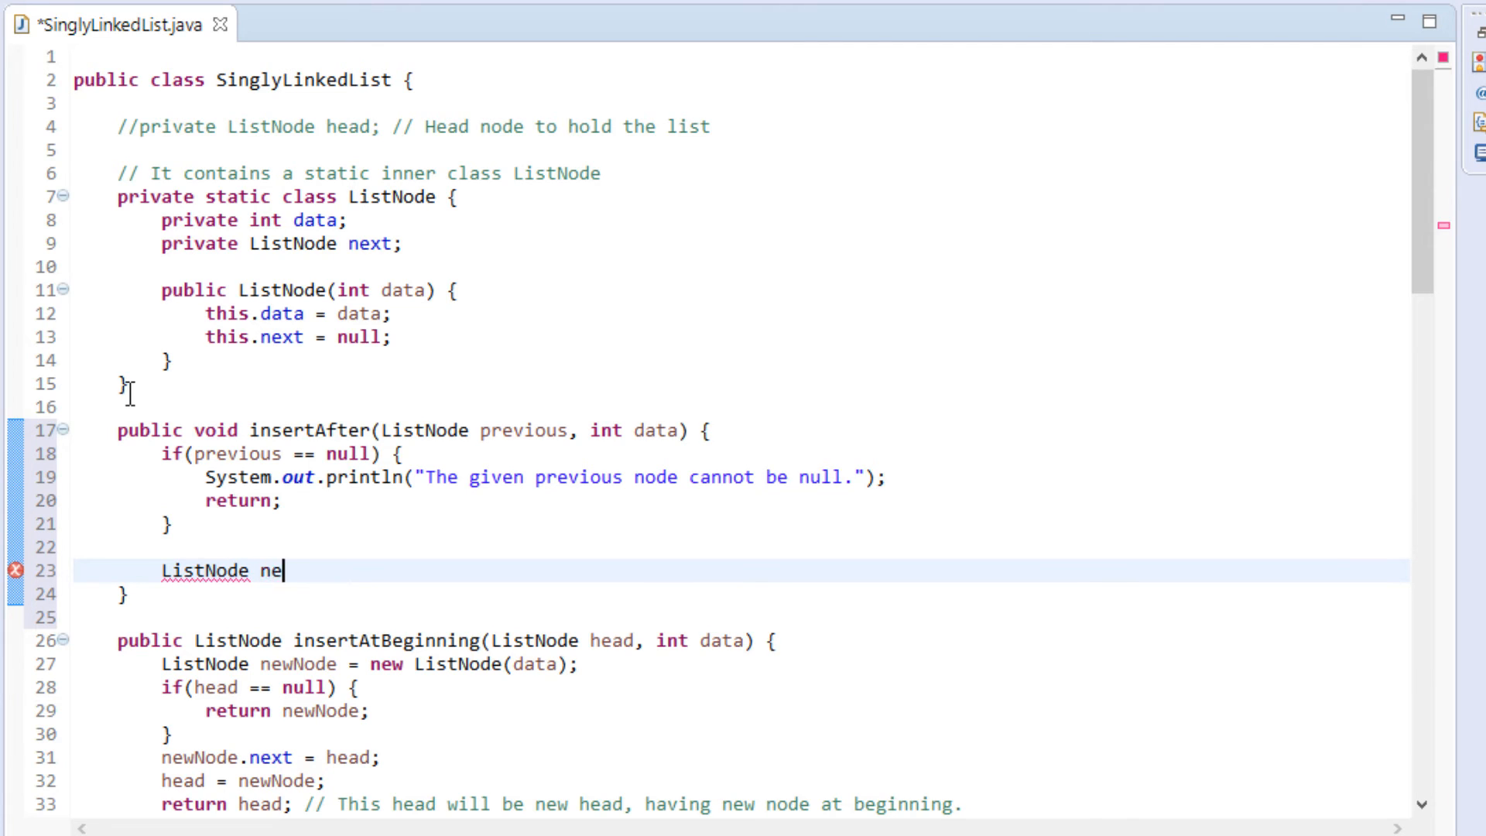
type("wNode =")
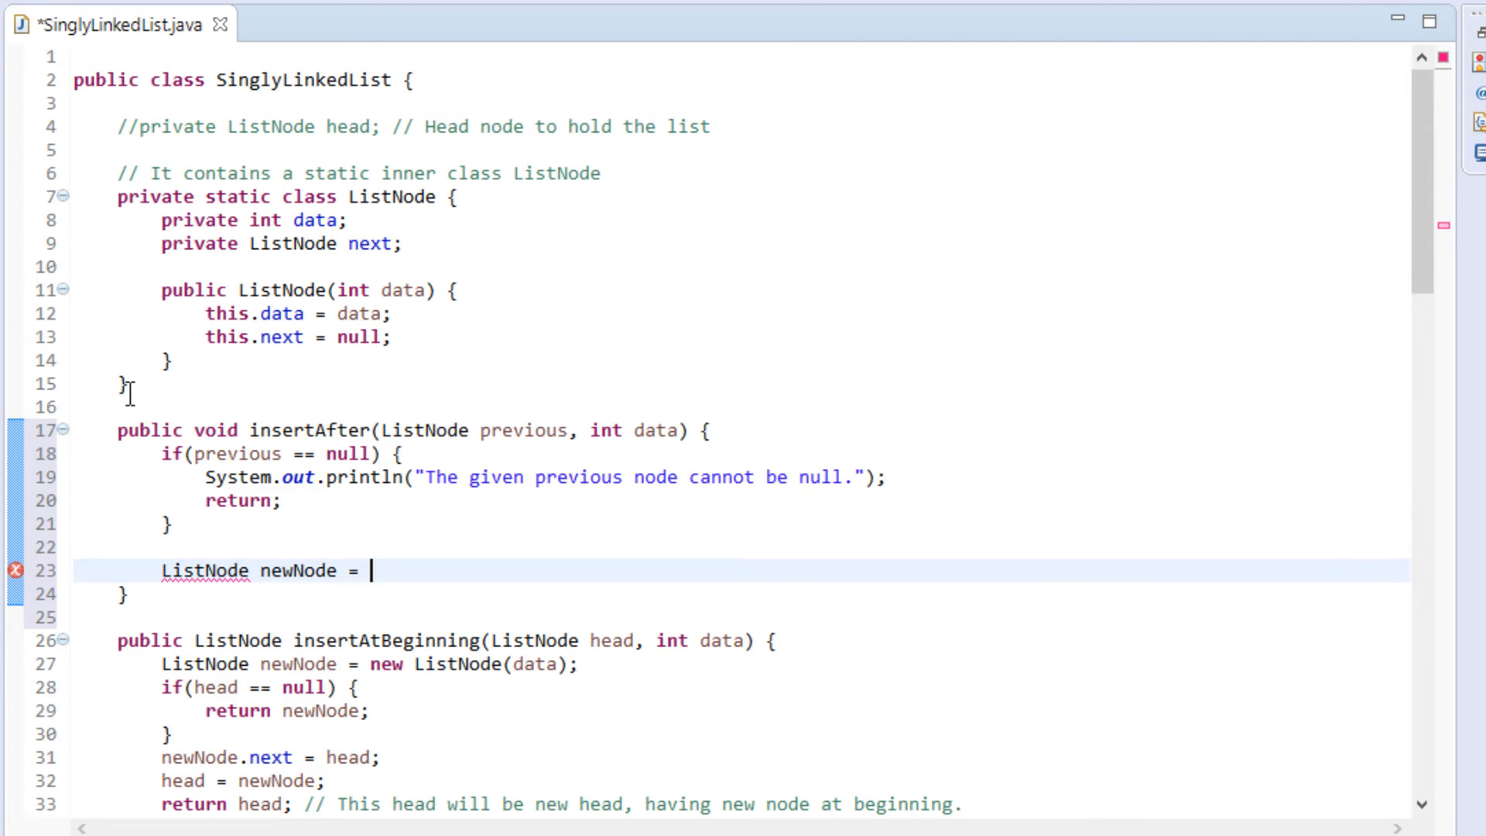
type("new List")
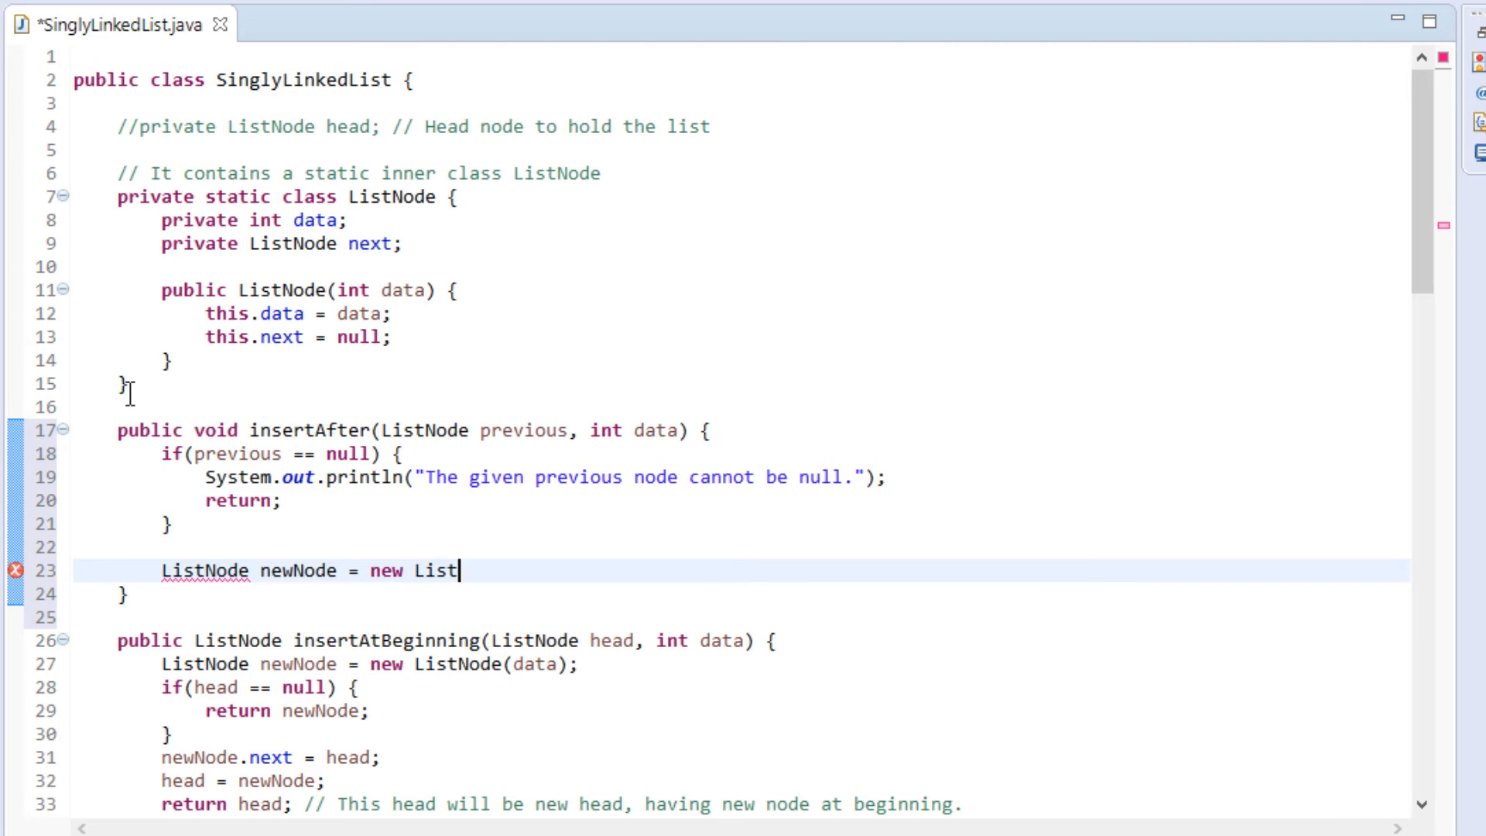
type("Node();")
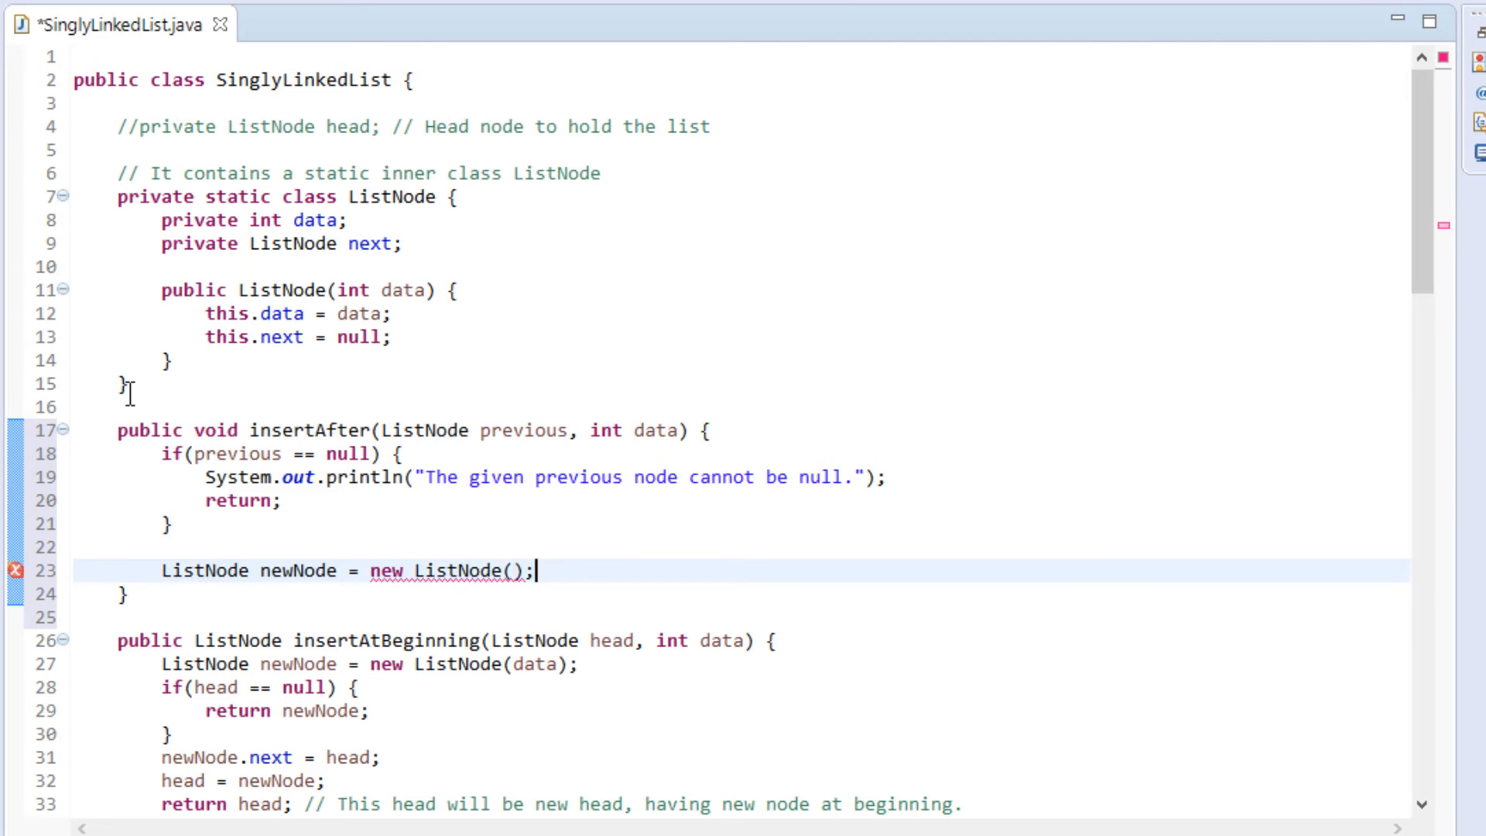
type("data")
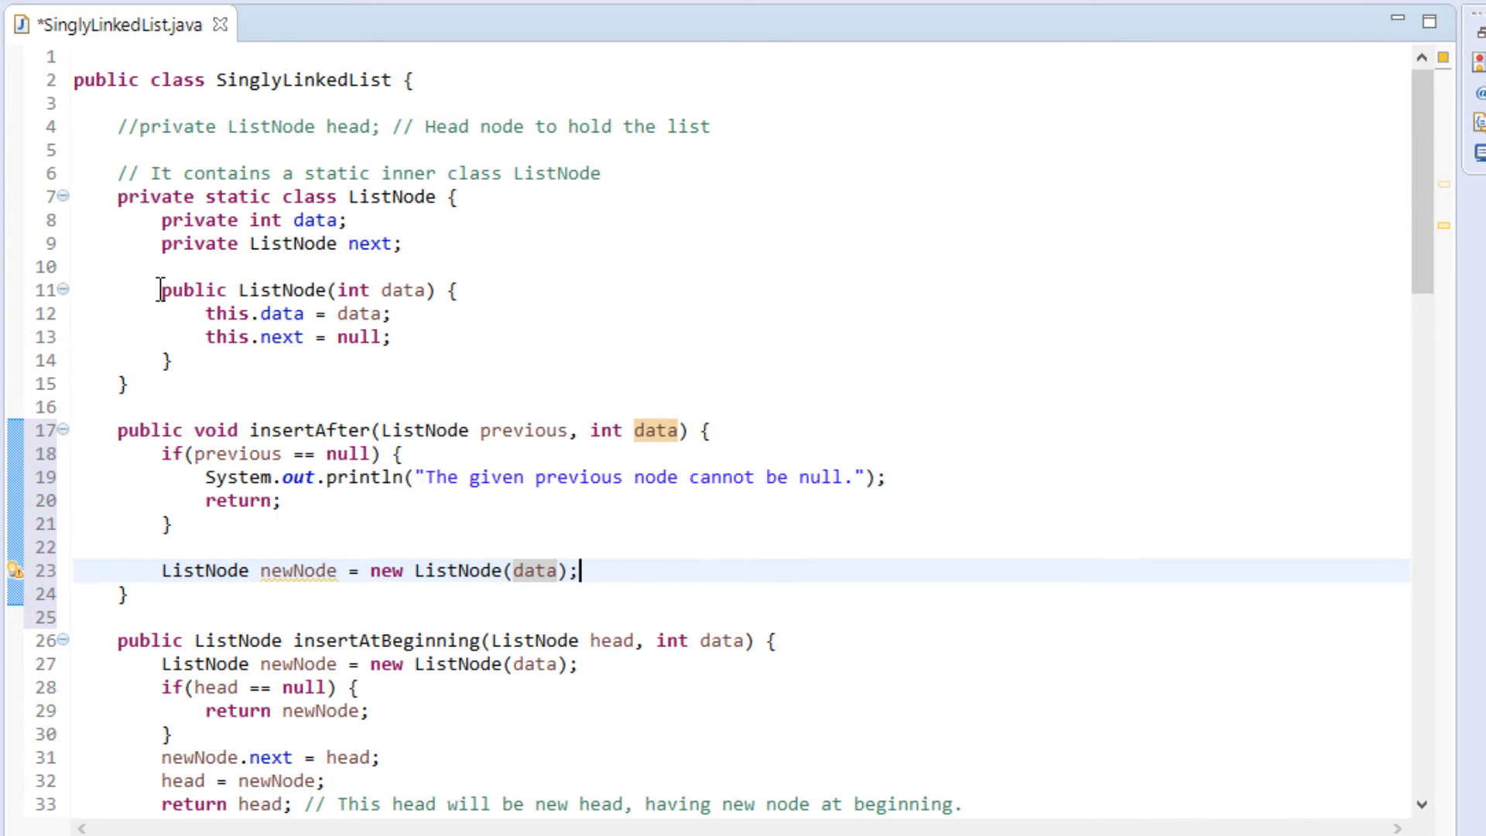
left_click_drag(160, 289, 184, 360)
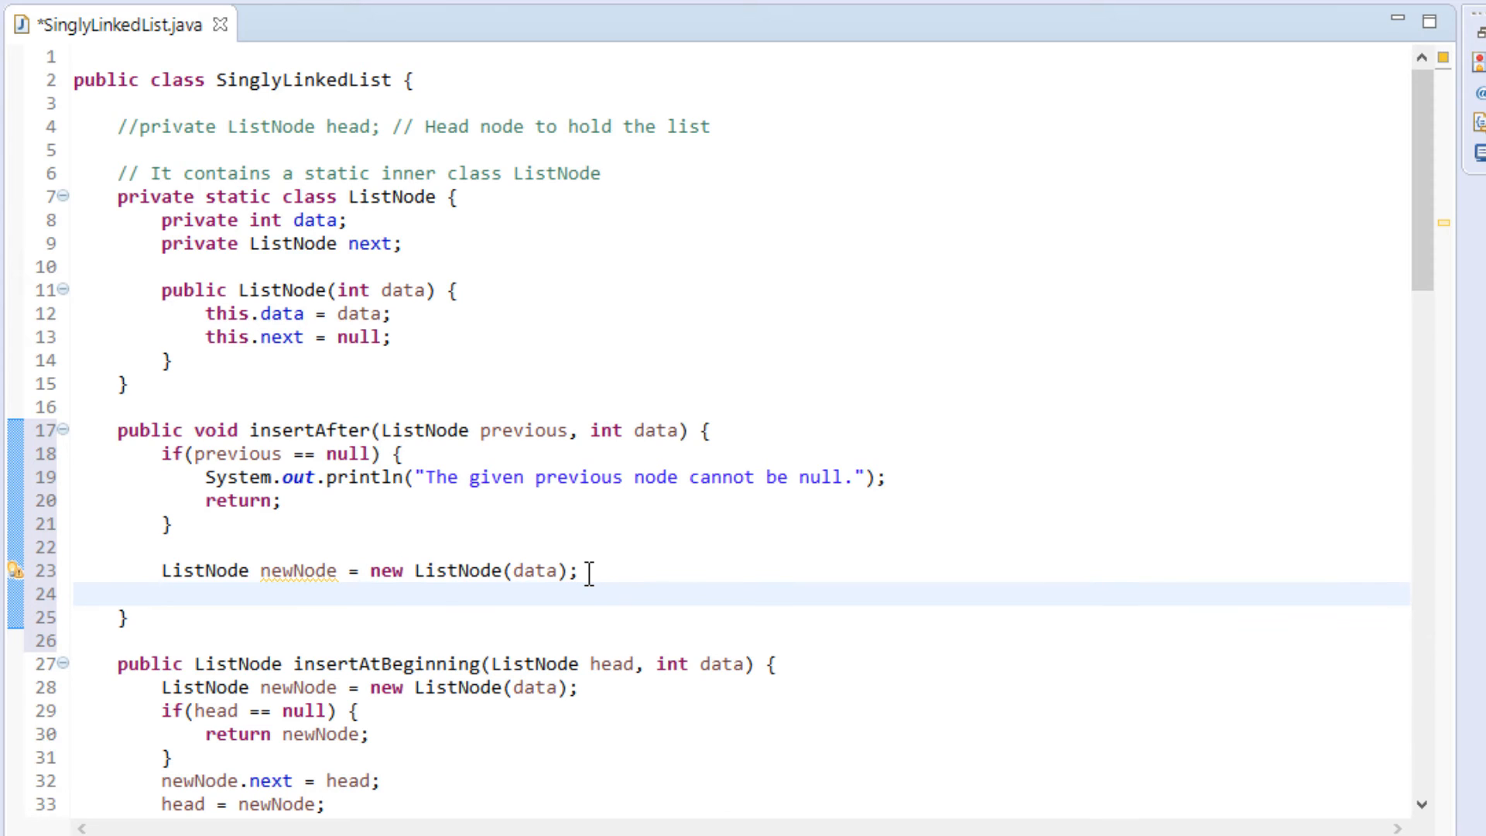
Write 'newNode.next = previous.next;' to link the new node forward.
type("new")
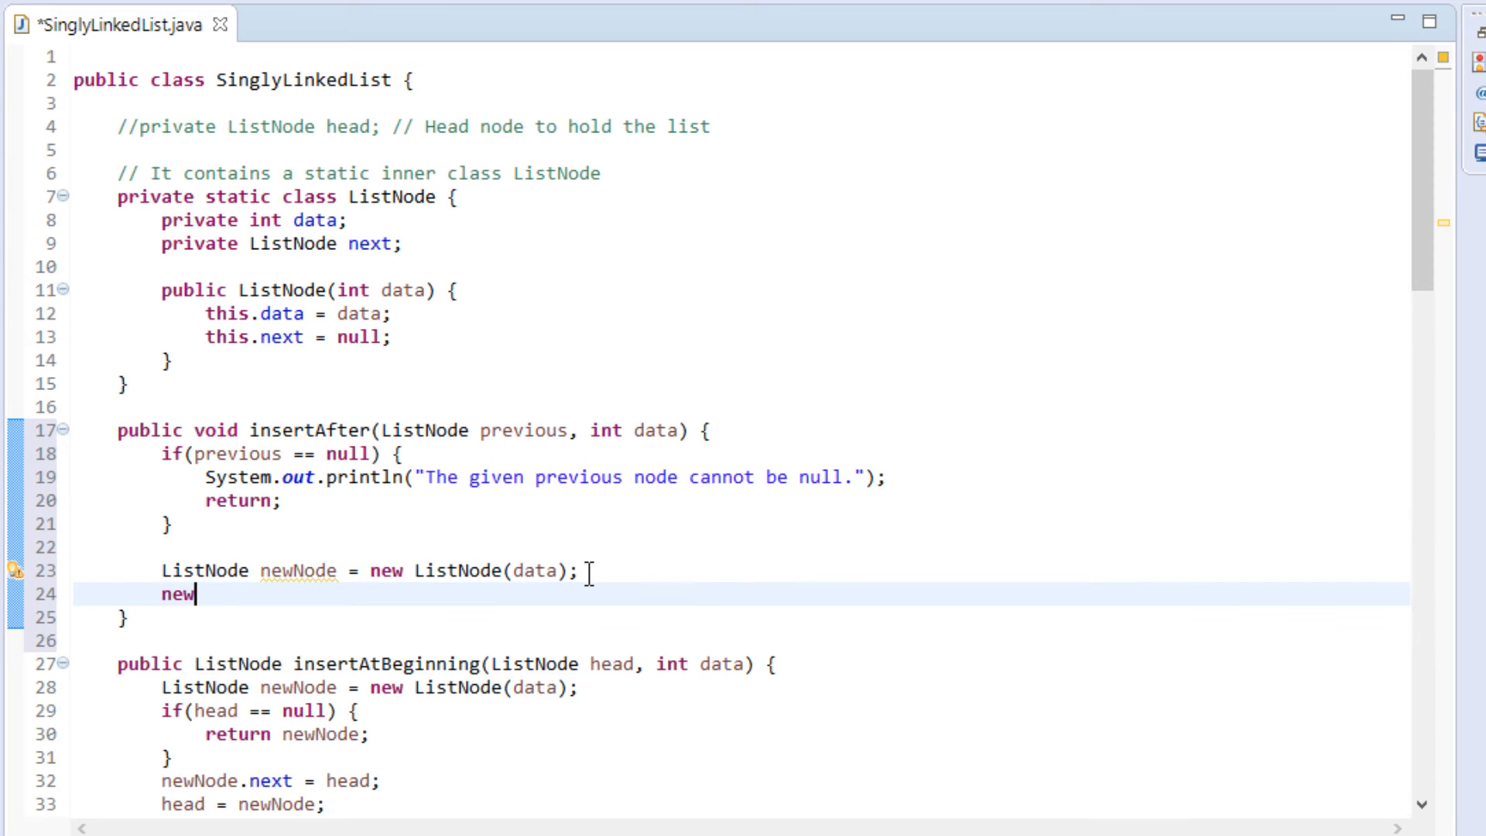
type("Node.next =")
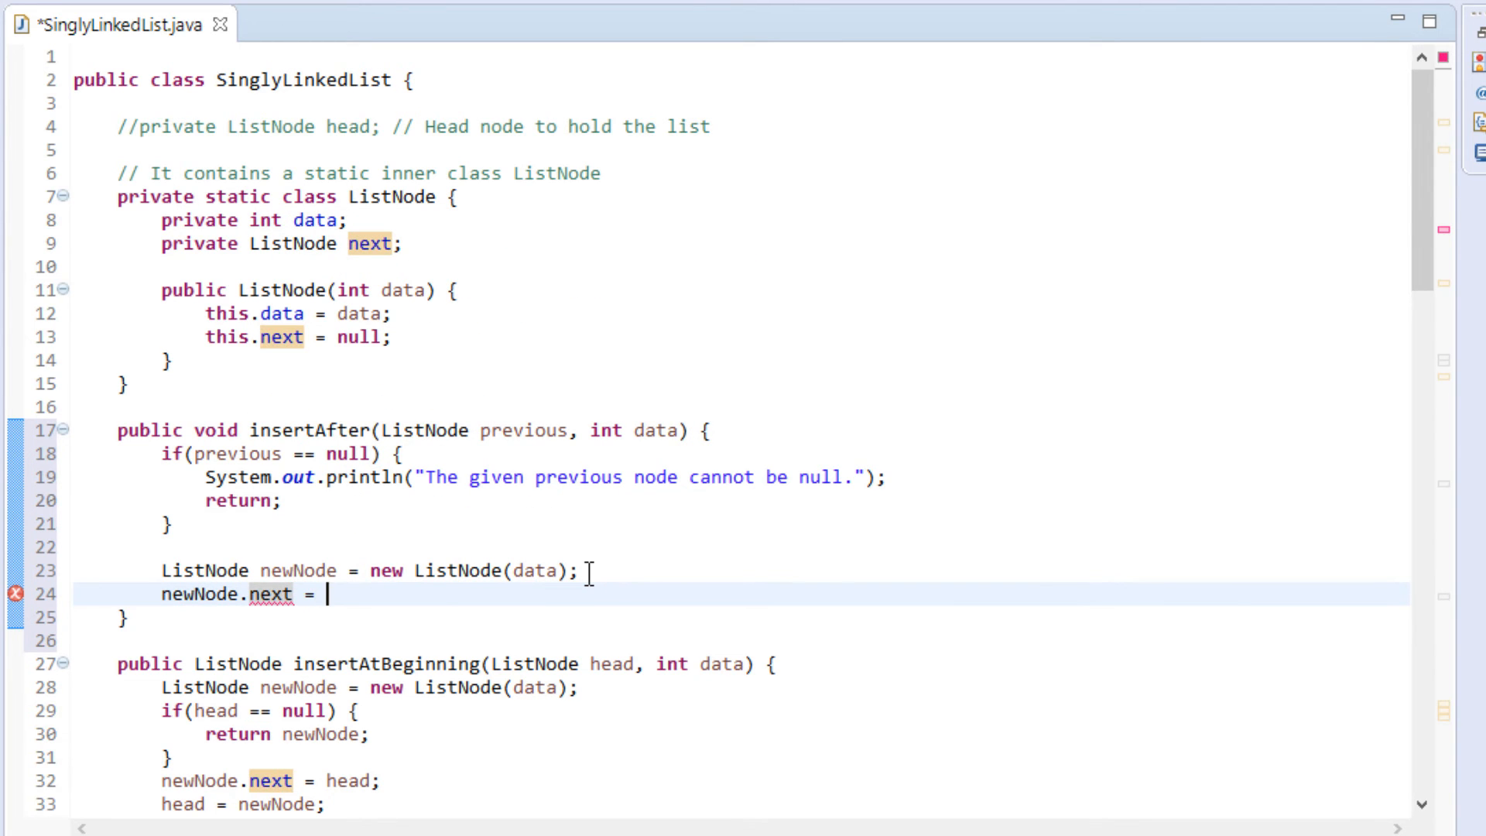
type("previou")
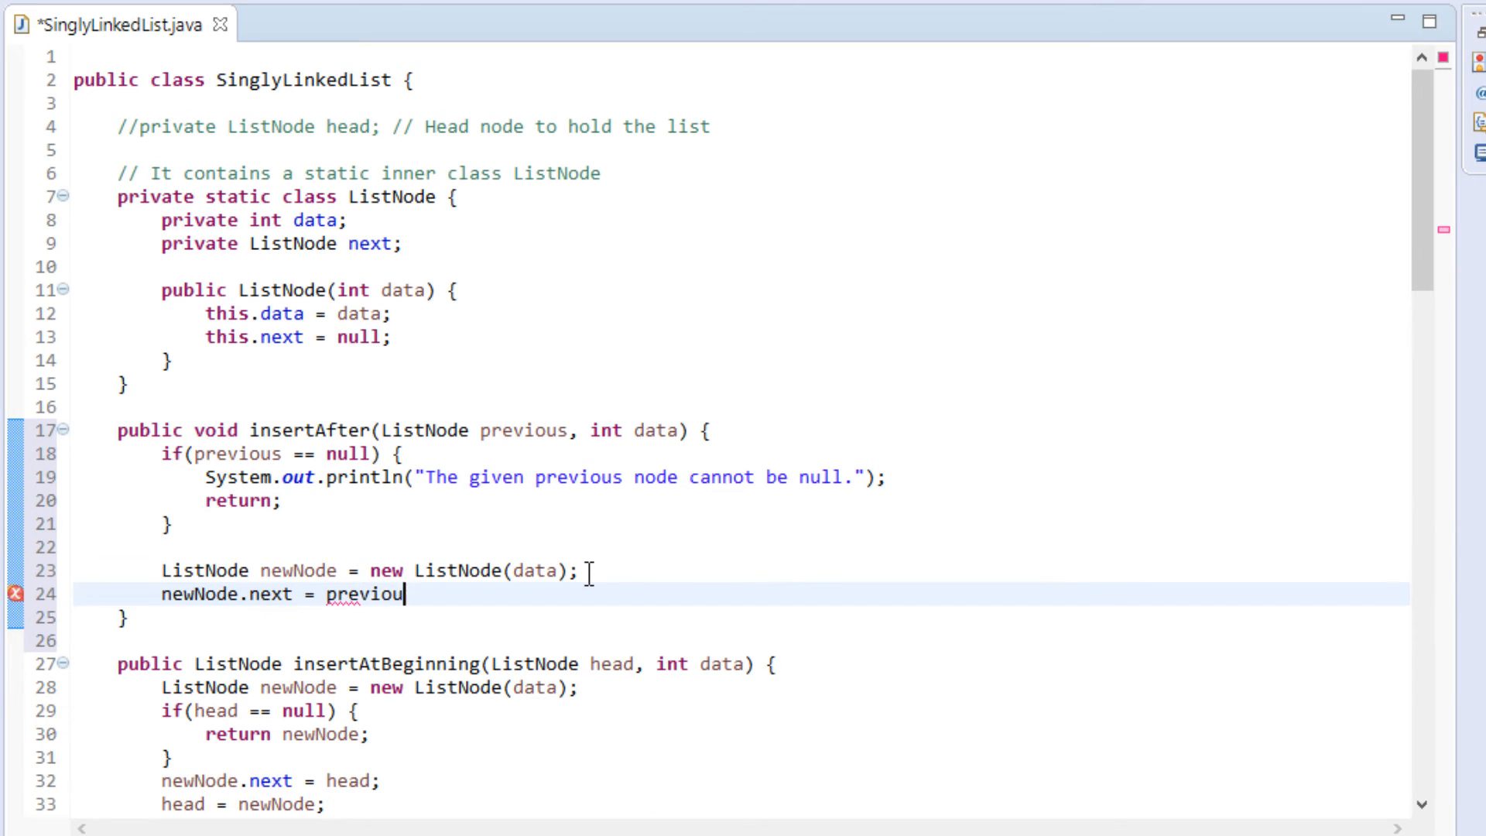
type("s.next;")
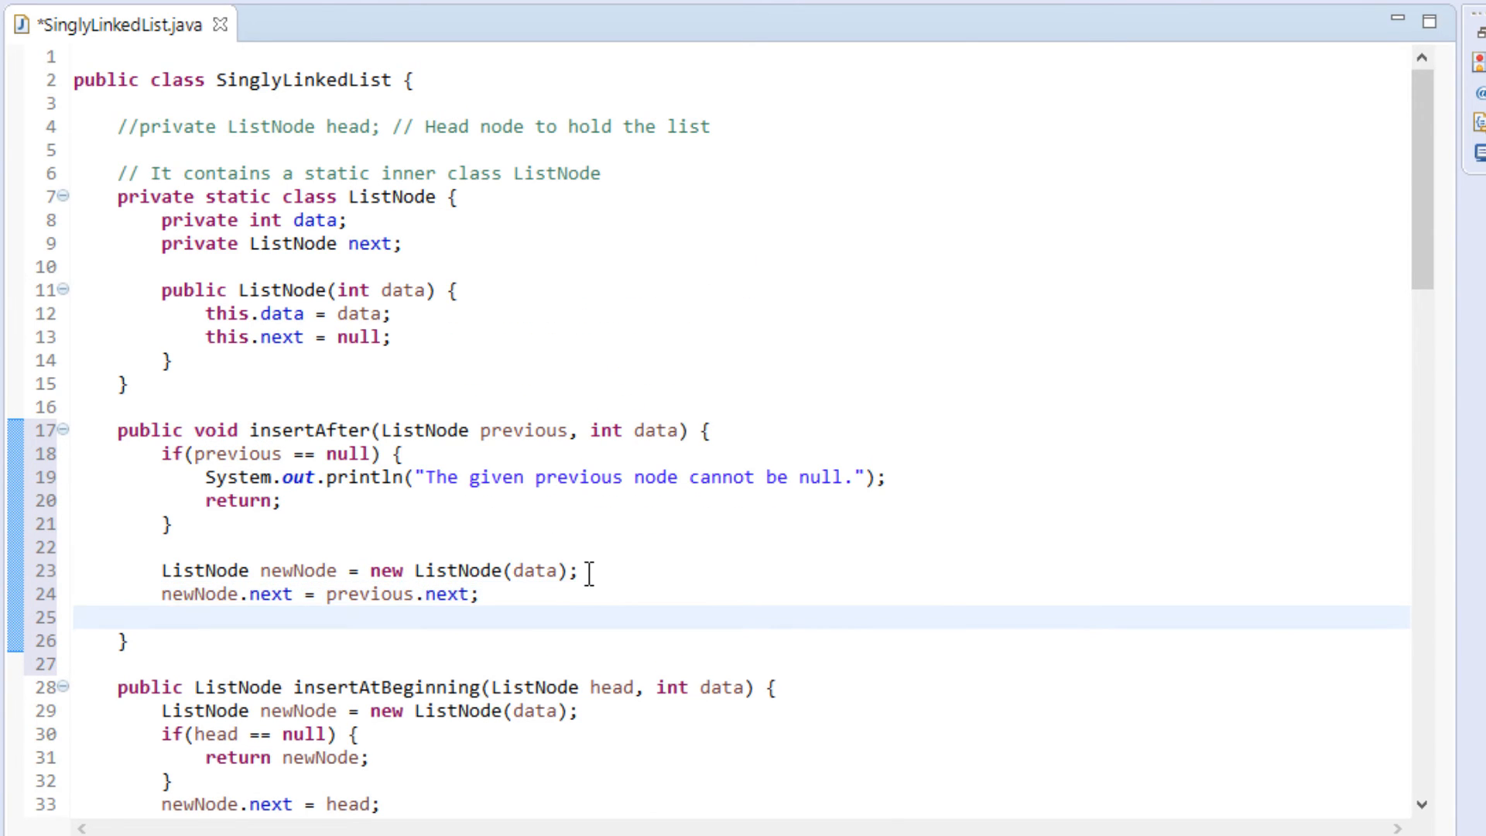
Write 'previous.next = newNode;' so previous points to the new node.
type("prev")
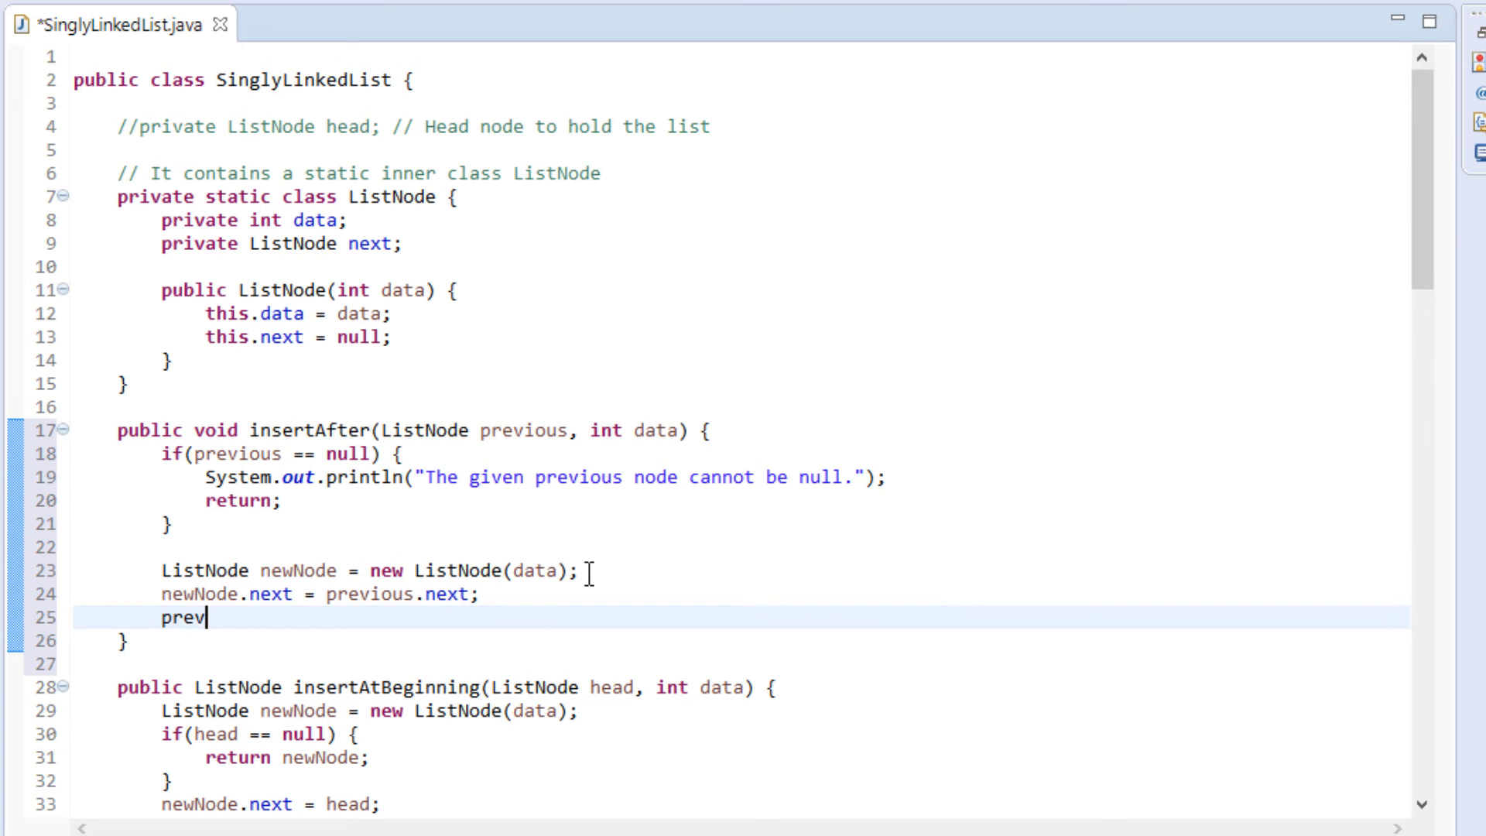
type("ious")
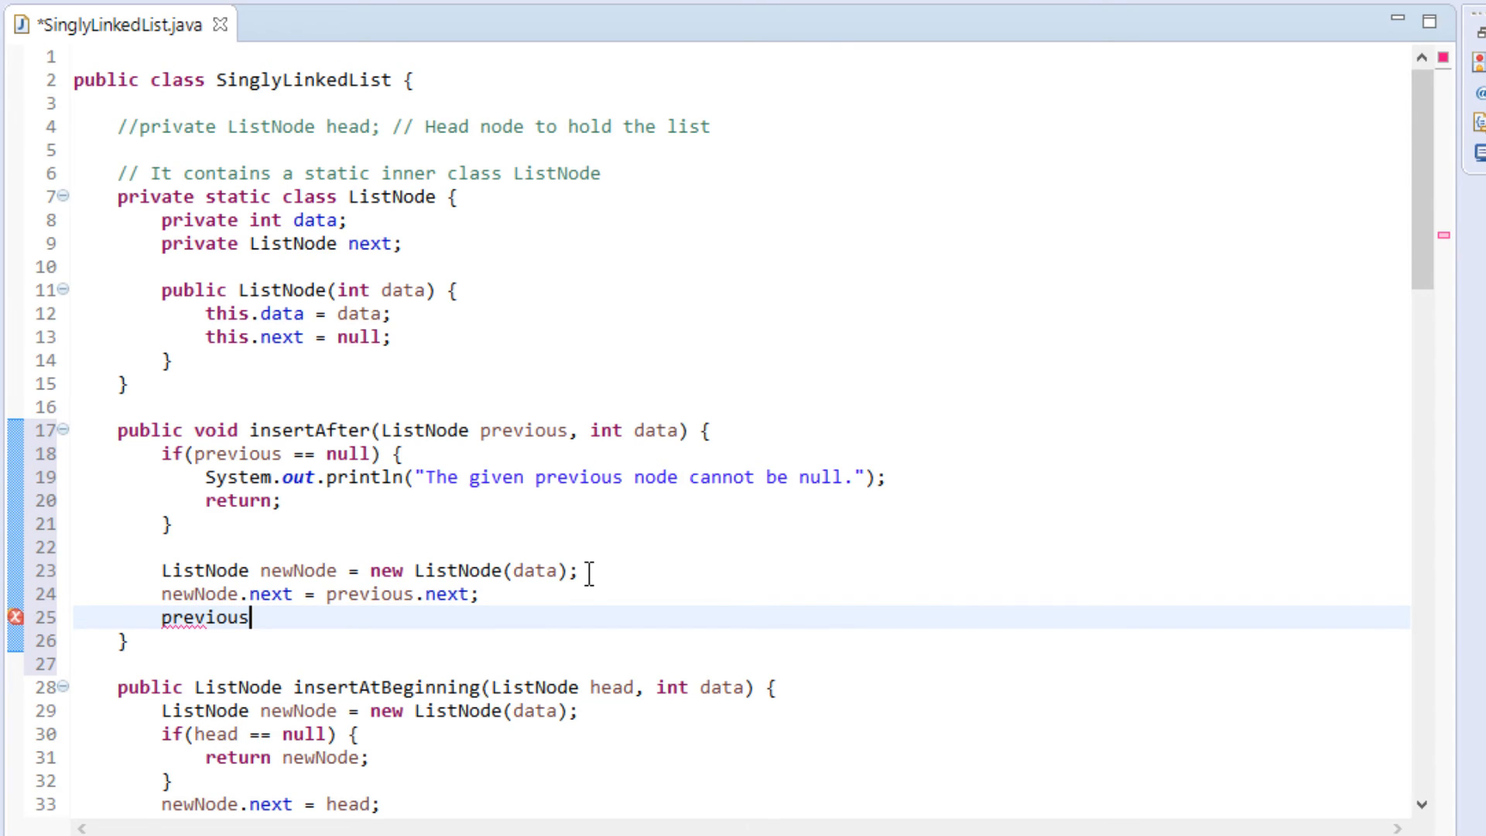
type(".next")
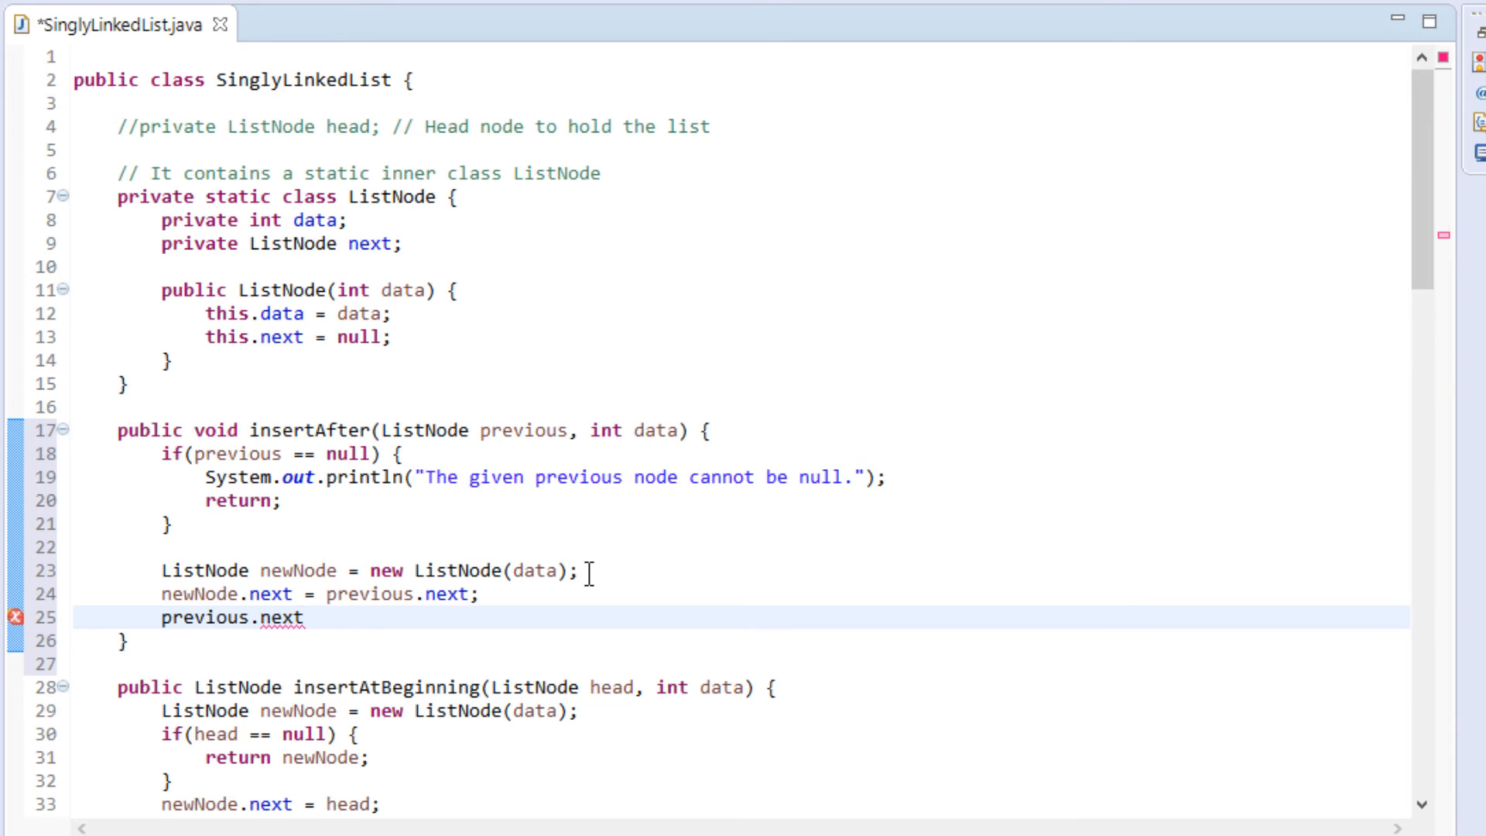
type("= newNd")
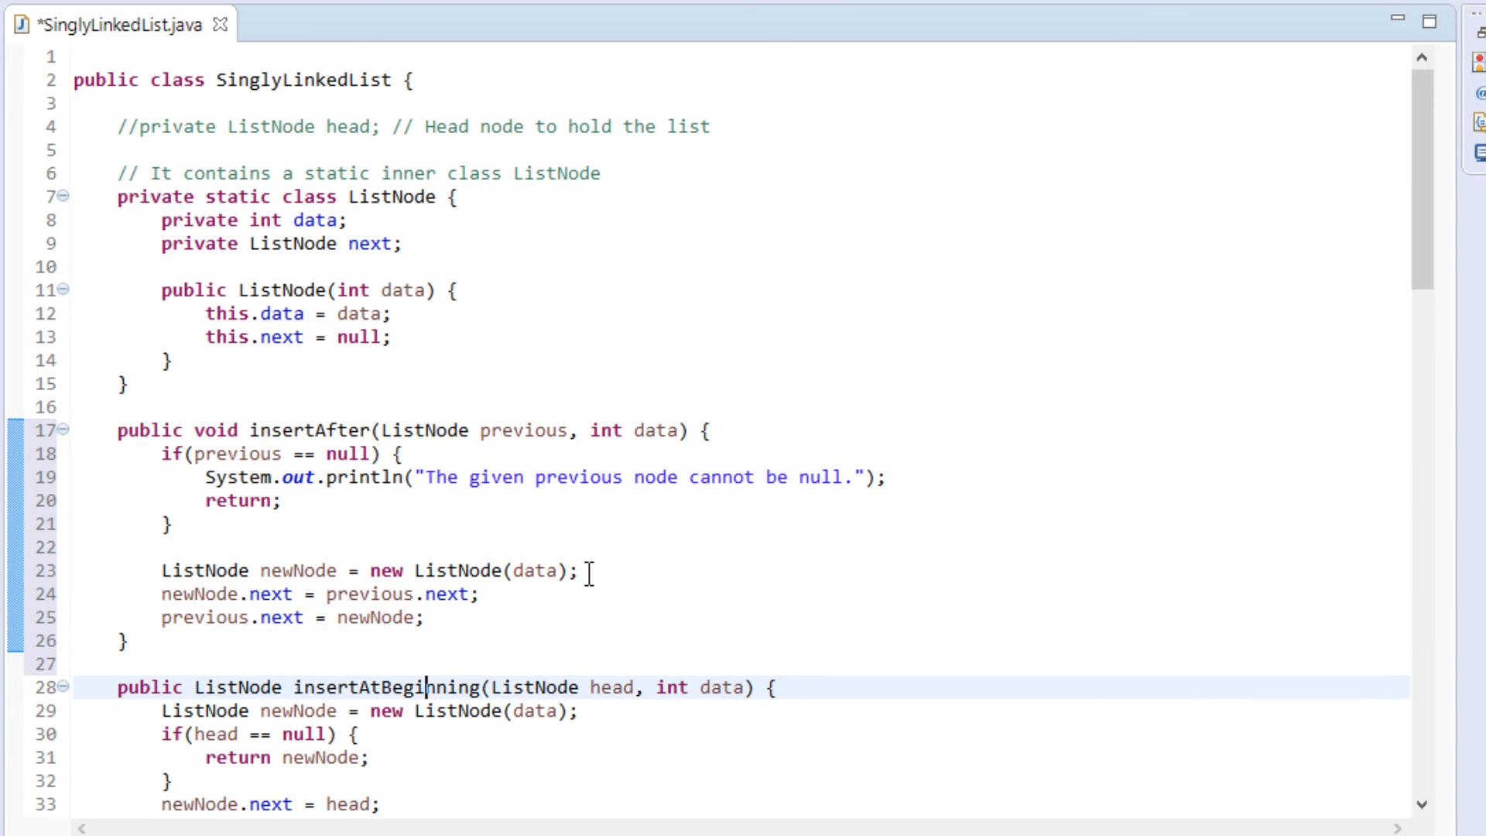
Change main's insertAtEnd(head, 15) call to insertAfter(second, 15).
scroll("down", 3)
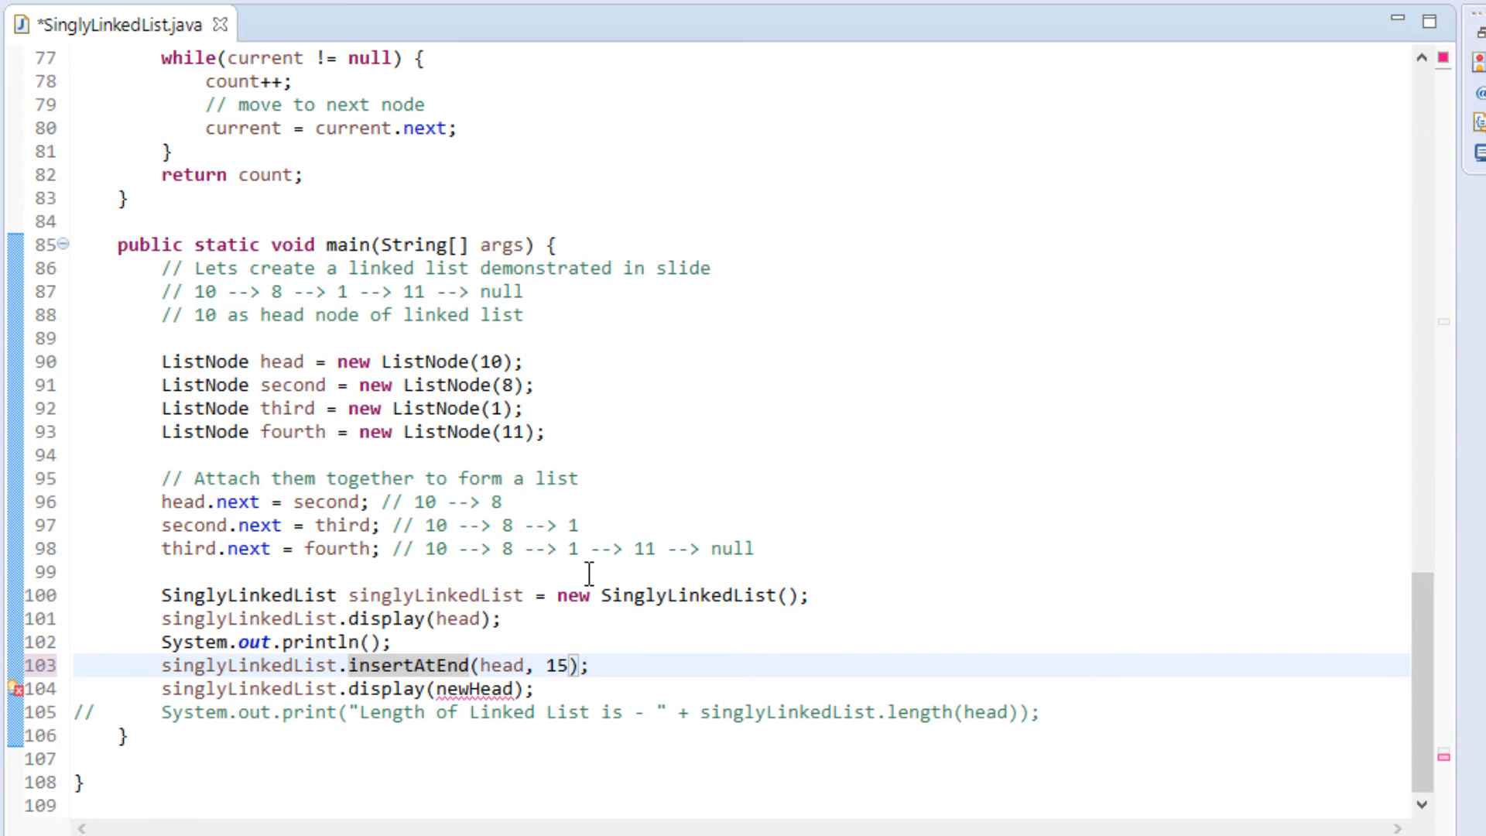
type("insertAfter")
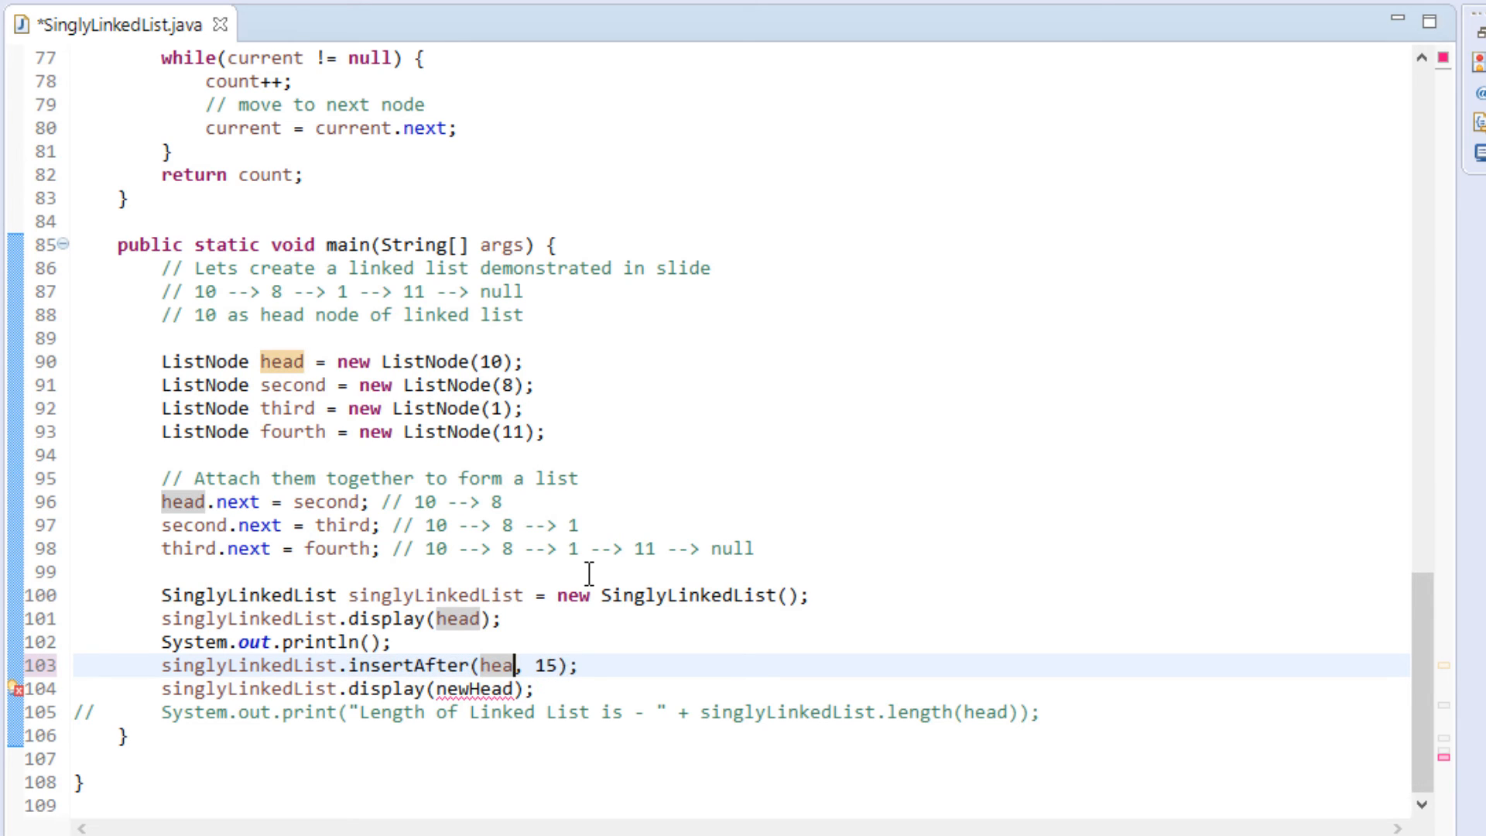
type("second")
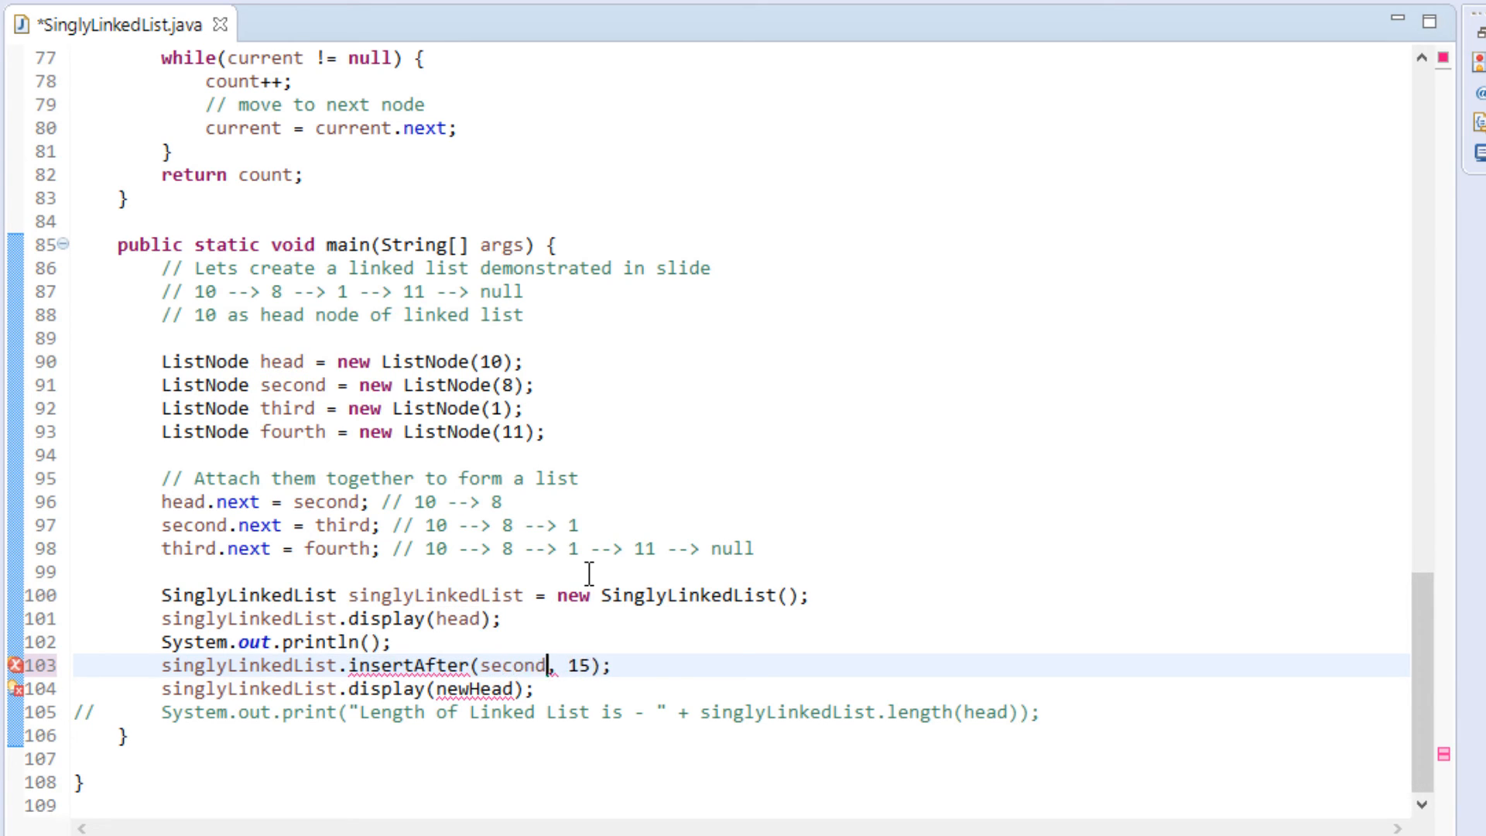
Display the list from head instead of newHead and save the file.
double_click(512, 664)
type("h")
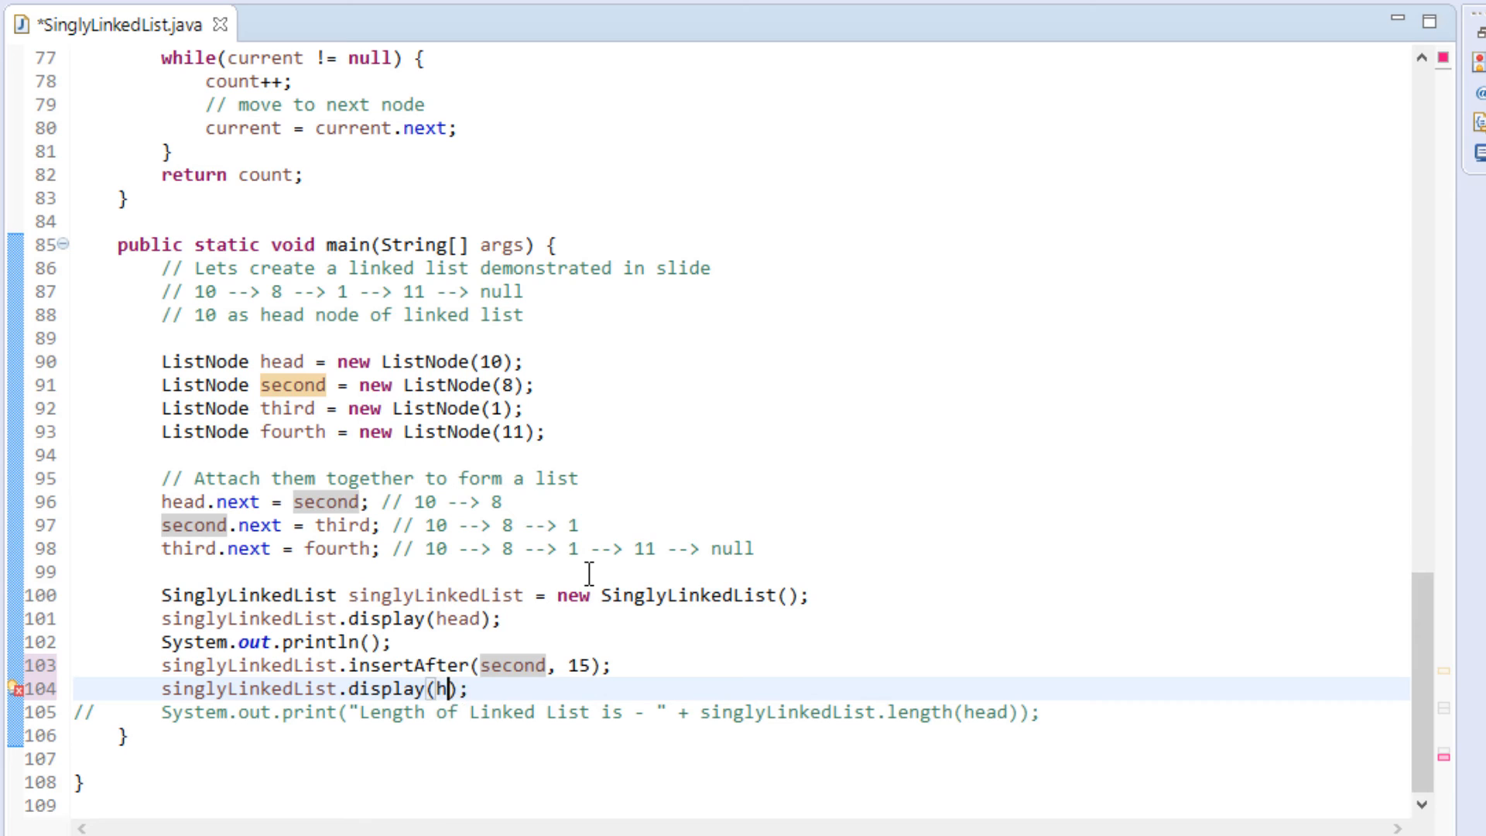
type("ead")
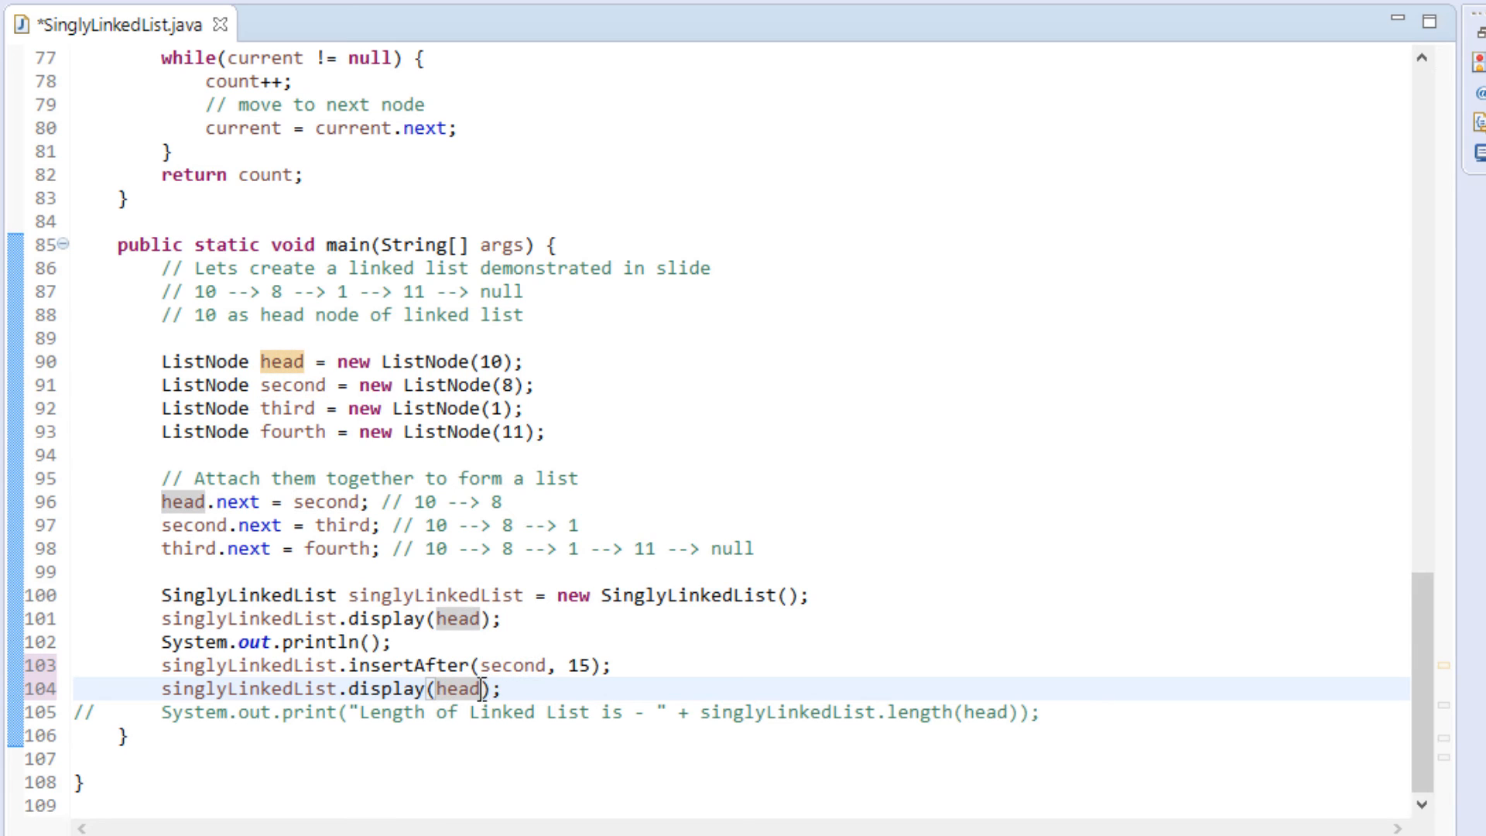
key("ctrl+s")
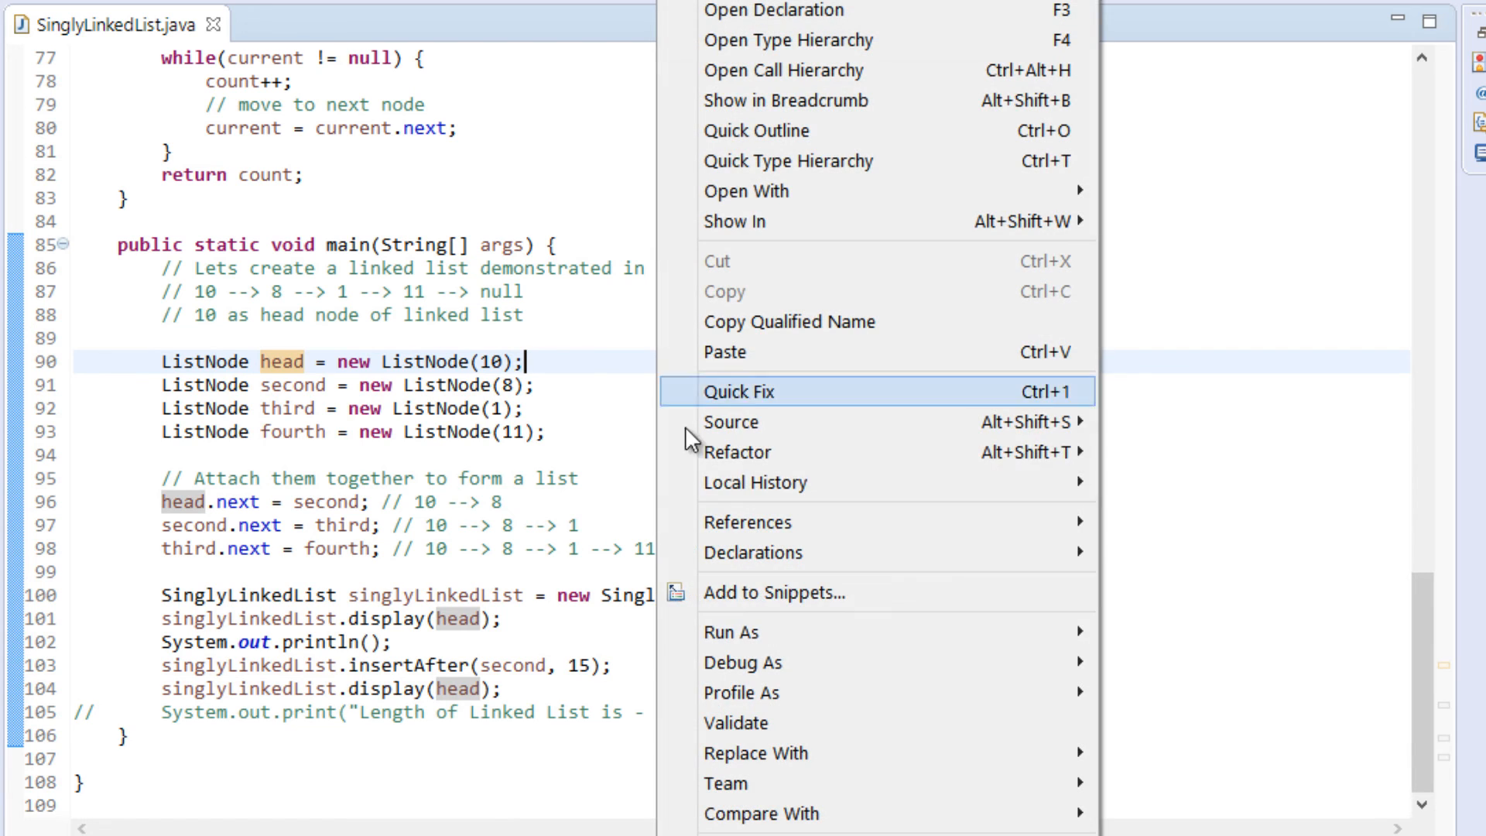
mouse_move(728, 632)
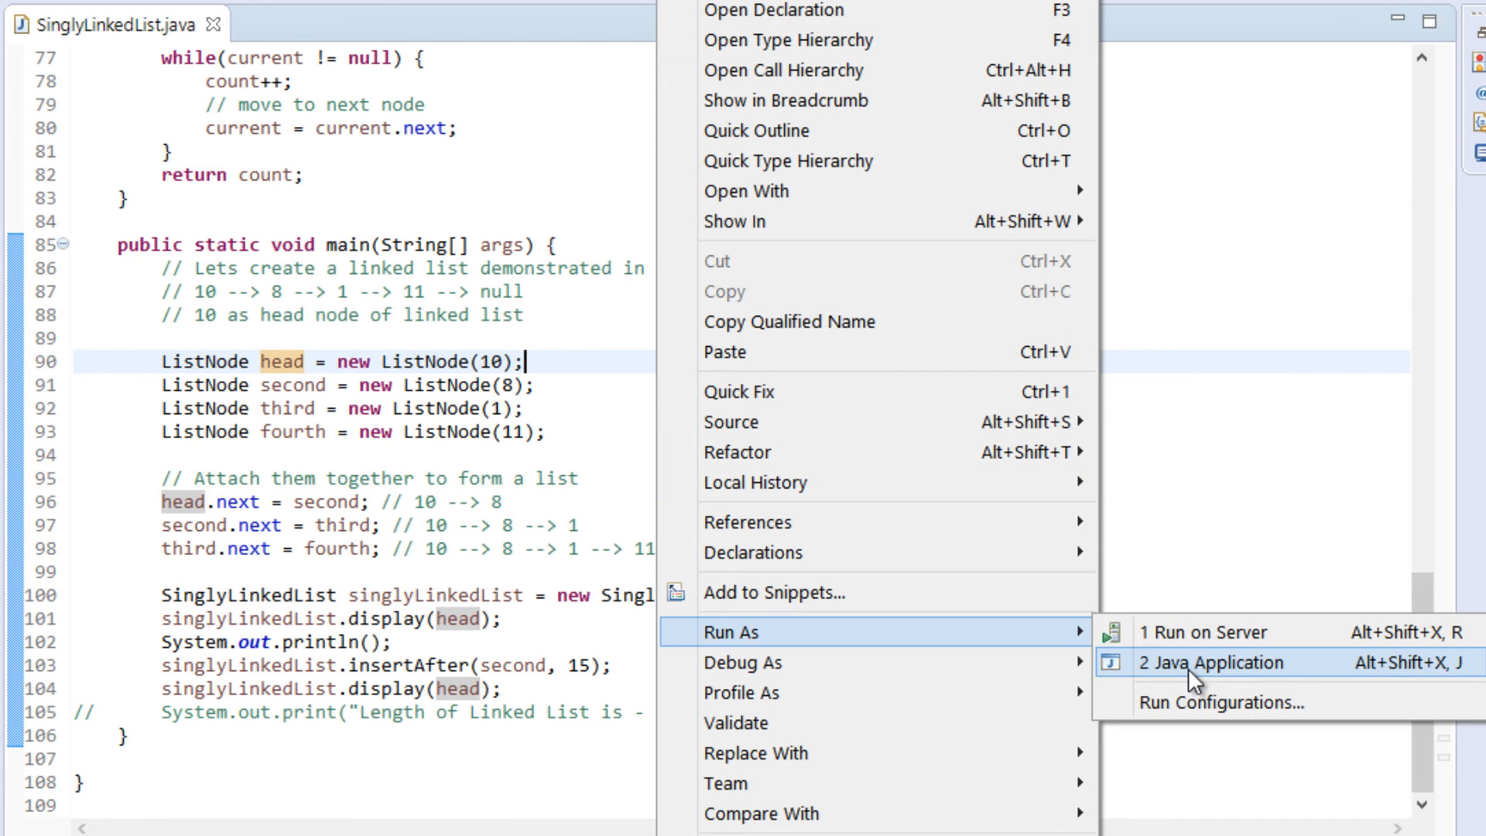
Run as Java Application to print 10 --> 8 --> 15 --> 1 --> 11 --> null.
left_click(1212, 663)
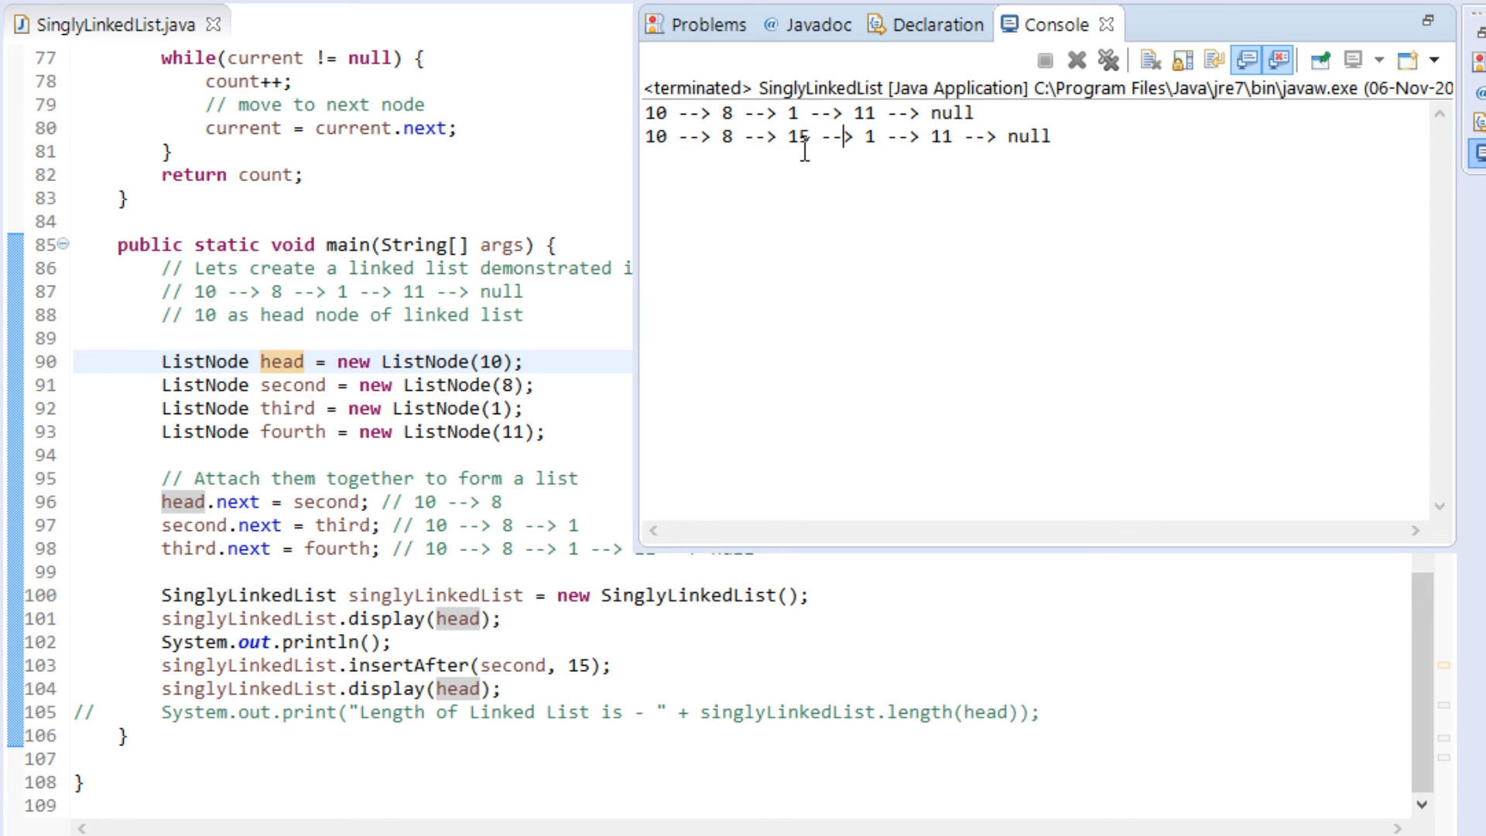
double_click(797, 137)
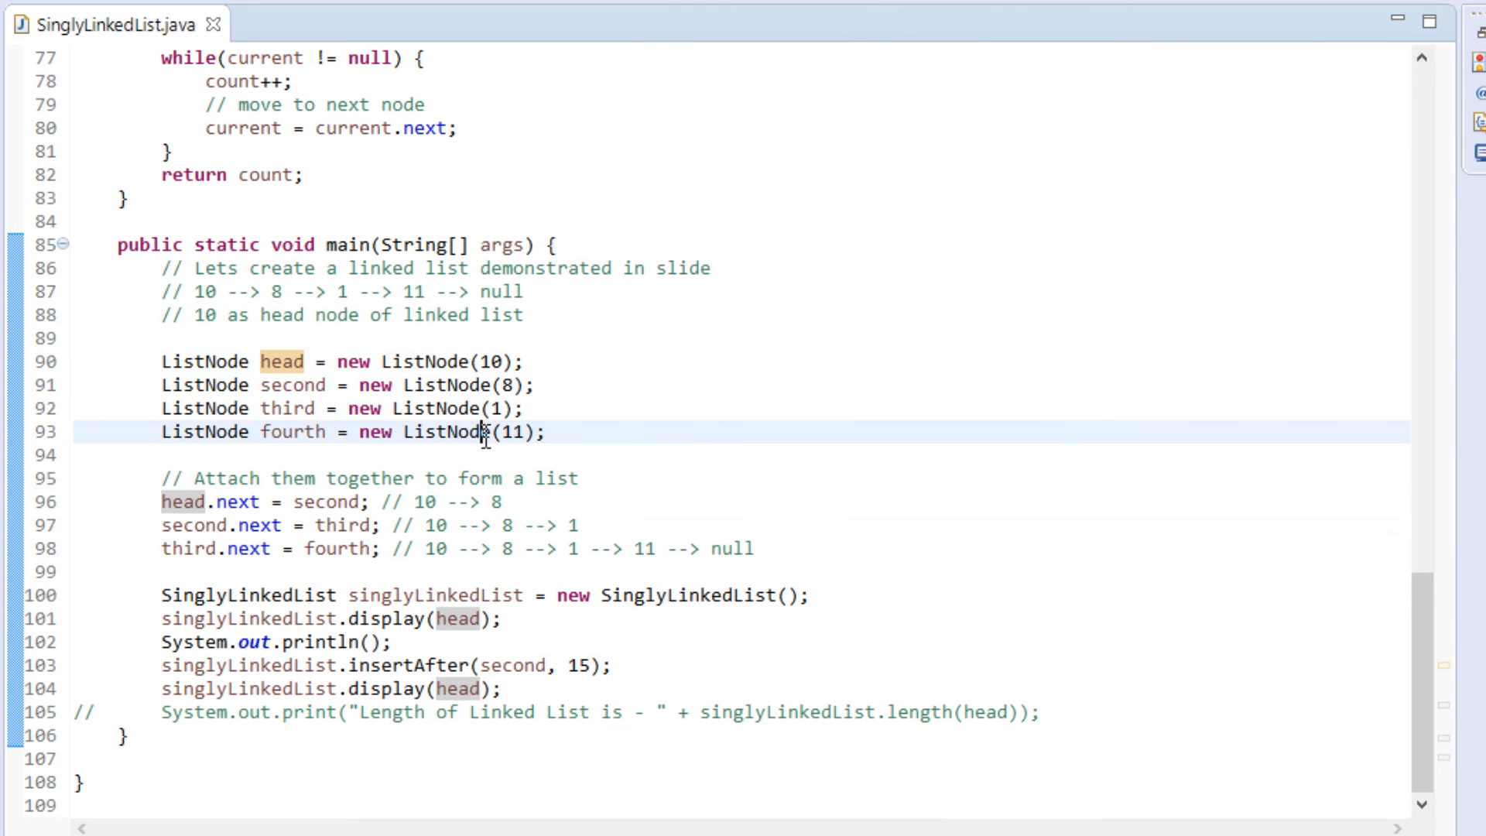
Scroll the editor up toward the length method.
scroll("up", 3)
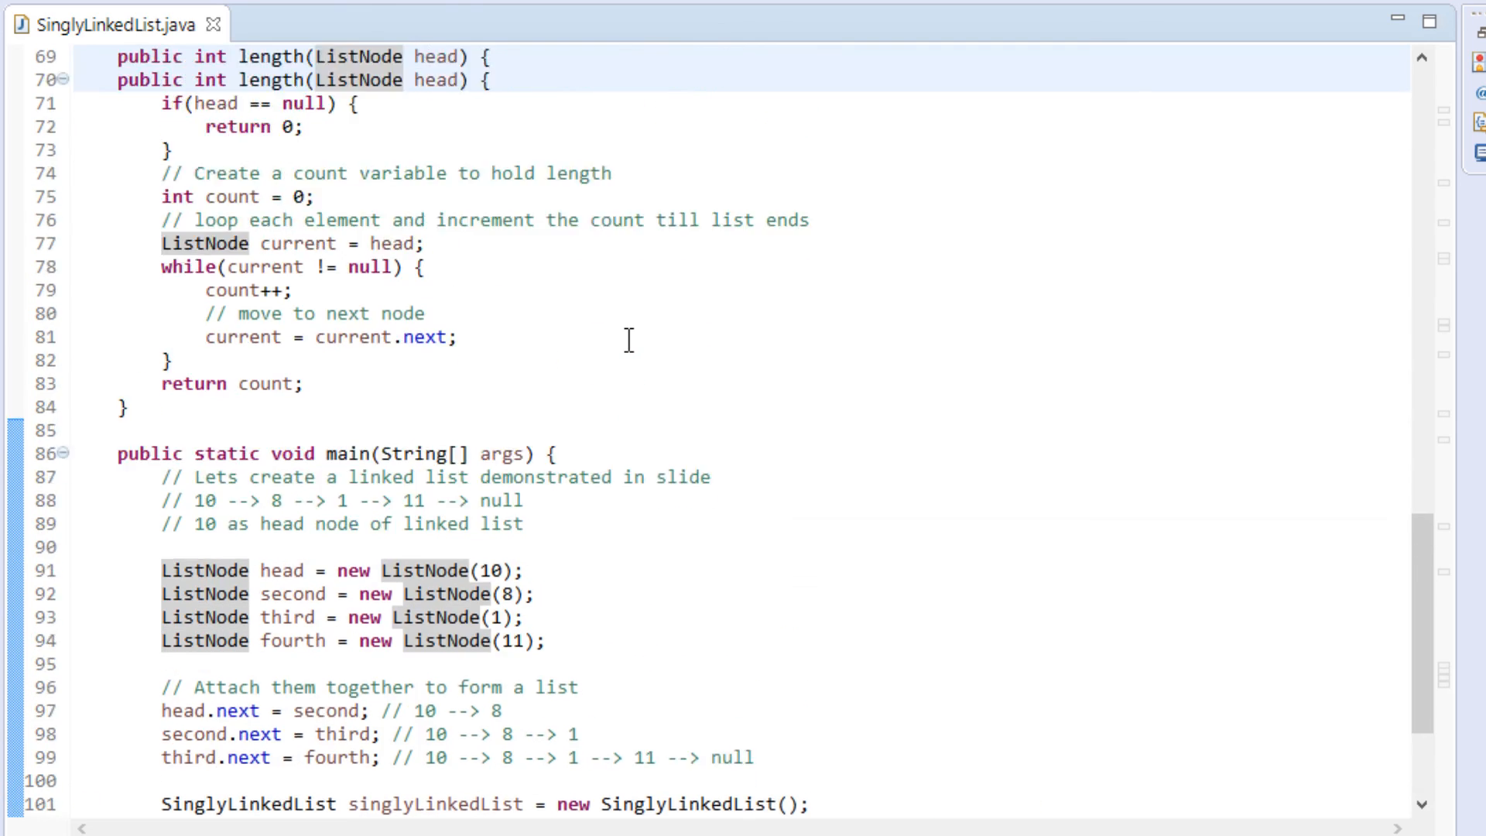